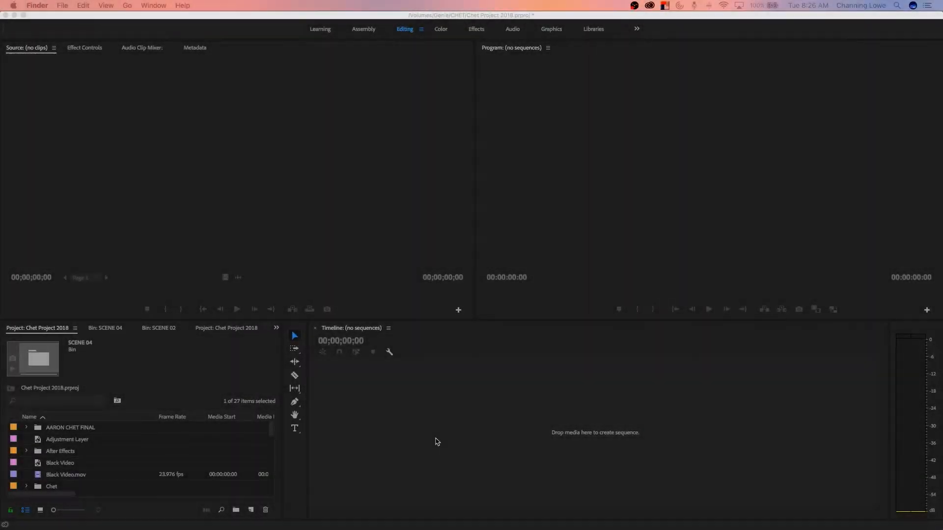
{"action": "mouse_move", "coordinate": [397, 395]}
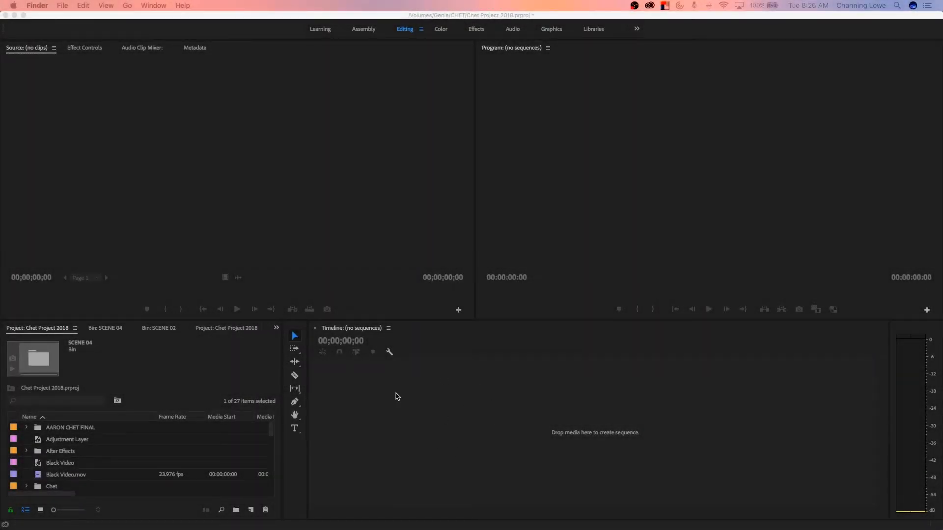
{"action": "mouse_move", "coordinate": [439, 437]}
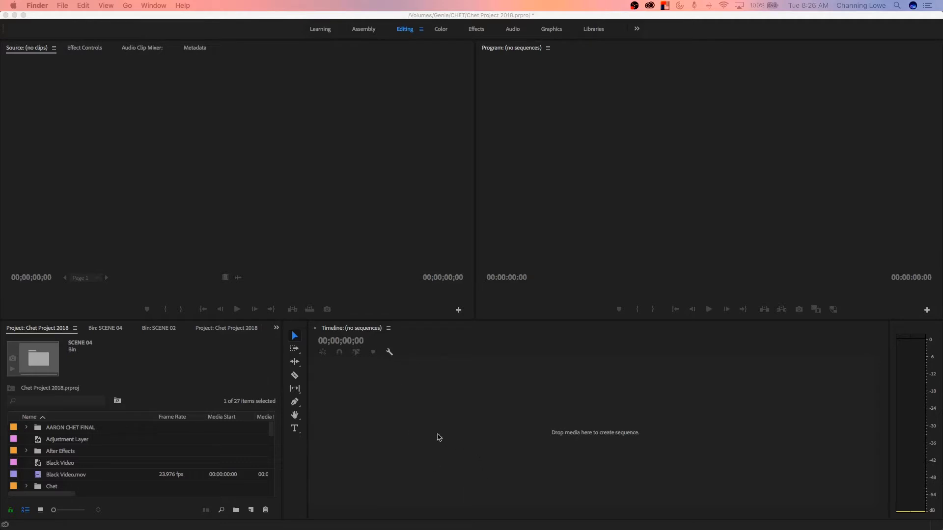
{"action": "mouse_move", "coordinate": [334, 433]}
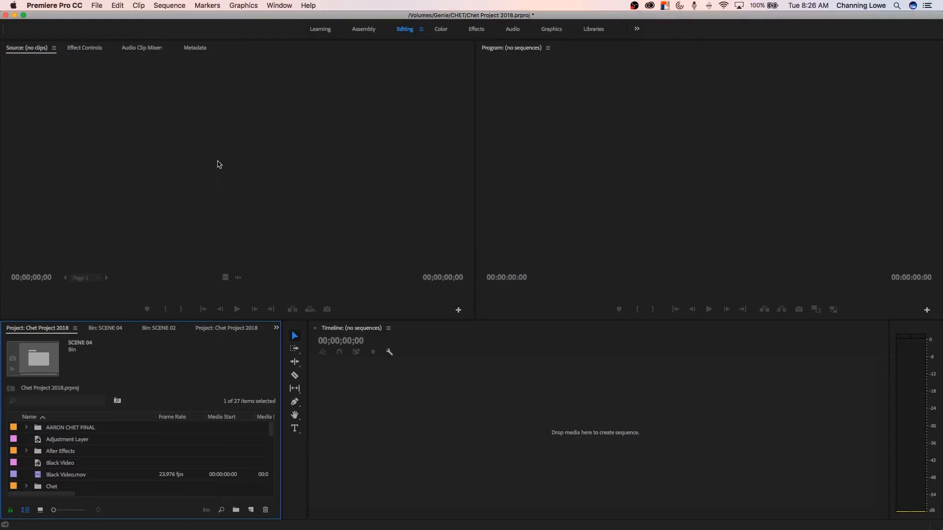
Create a new sequence from the DV-NTSC Standard 48kHz preset via File > New > Sequence
{"action": "left_click", "coordinate": [96, 5]}
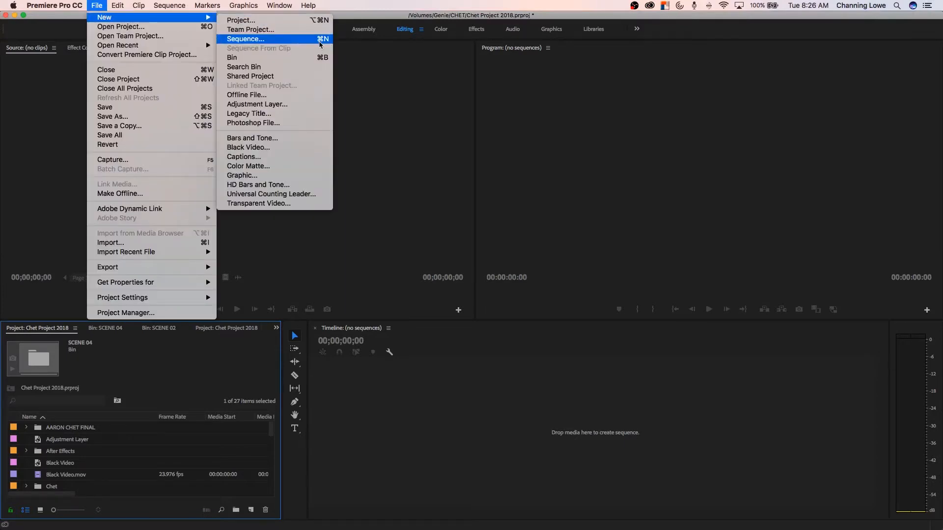
{"action": "left_click", "coordinate": [245, 39]}
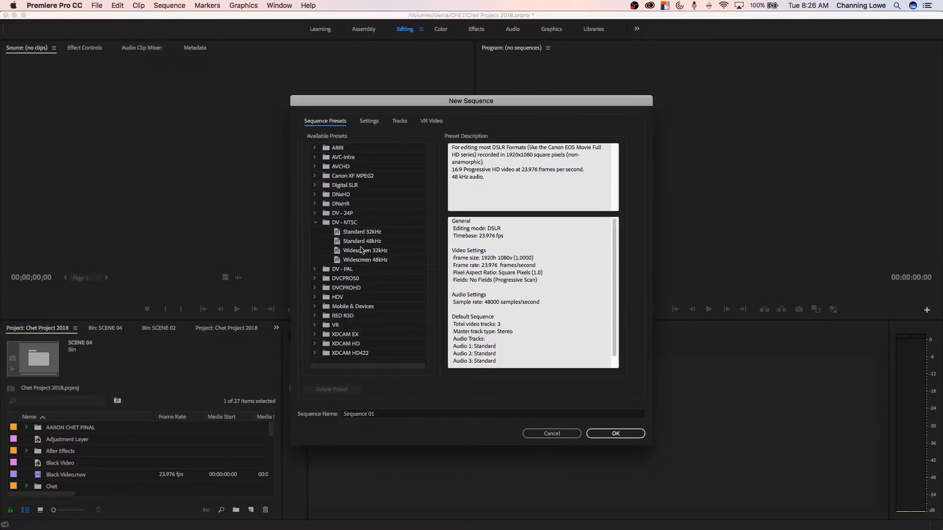
{"action": "left_click", "coordinate": [361, 232]}
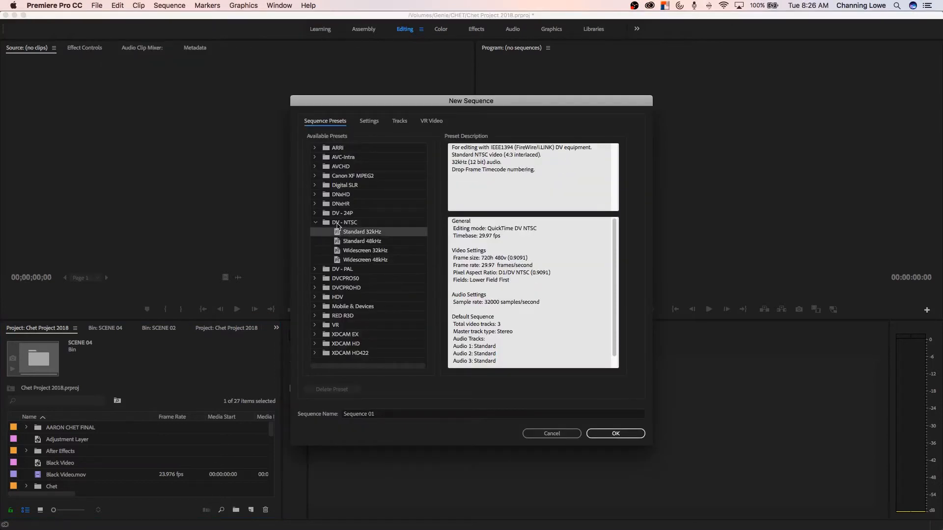
{"action": "left_click", "coordinate": [344, 222]}
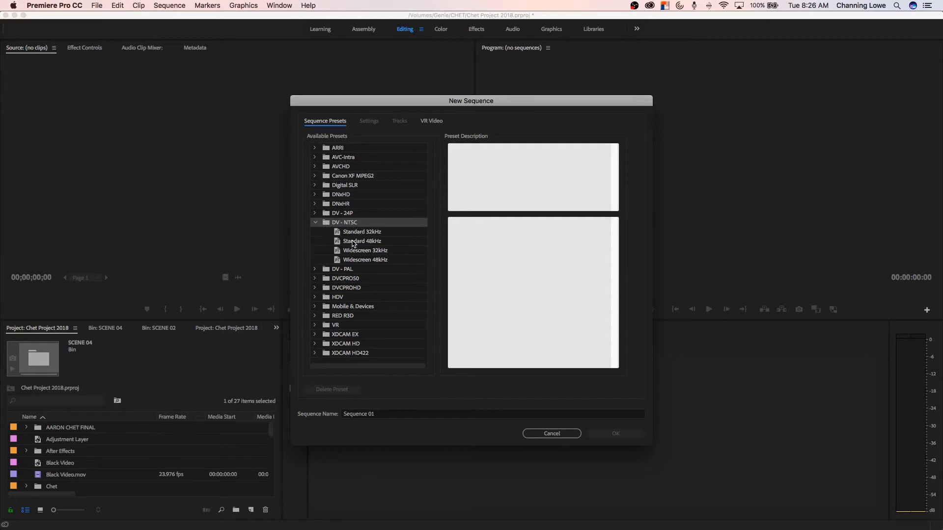
{"action": "left_click", "coordinate": [361, 242]}
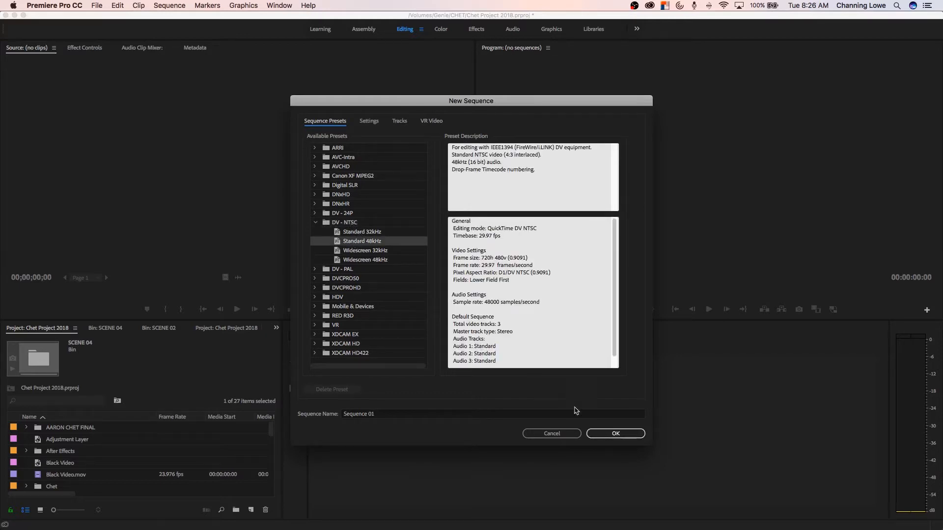
{"action": "left_click", "coordinate": [615, 433]}
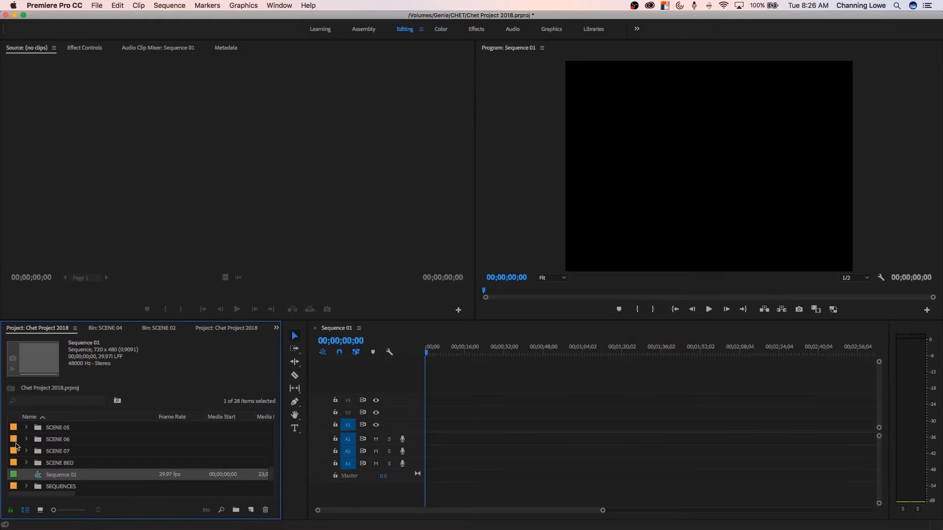
Drag 7 Take 01 RED from the SCENE 07 bin into Sequence 01, keeping existing settings
{"action": "left_click", "coordinate": [26, 451]}
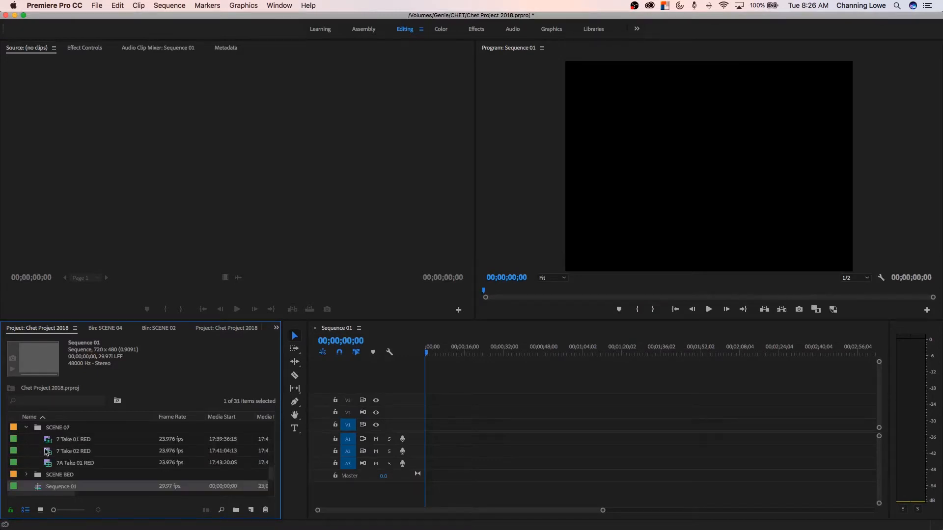
{"action": "left_click_drag", "start_coordinate": [73, 439], "coordinate": [472, 430]}
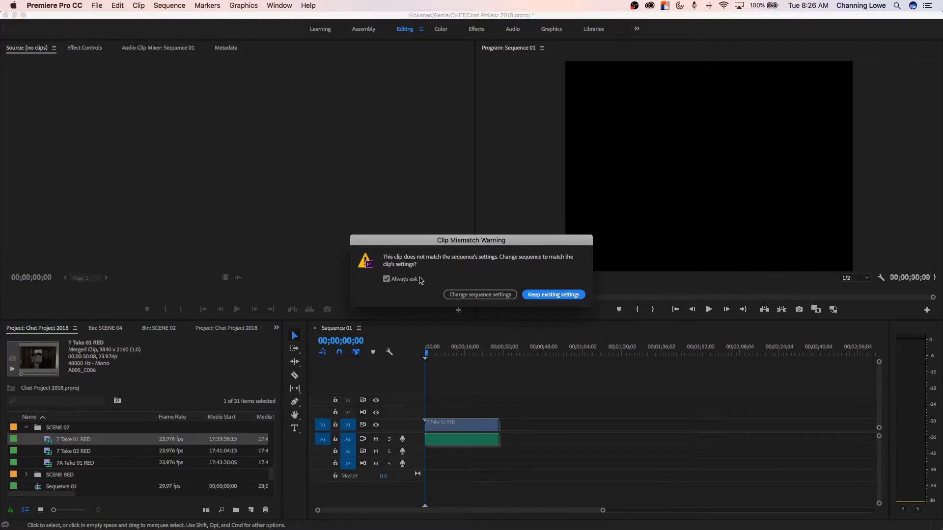
{"action": "mouse_move", "coordinate": [522, 271]}
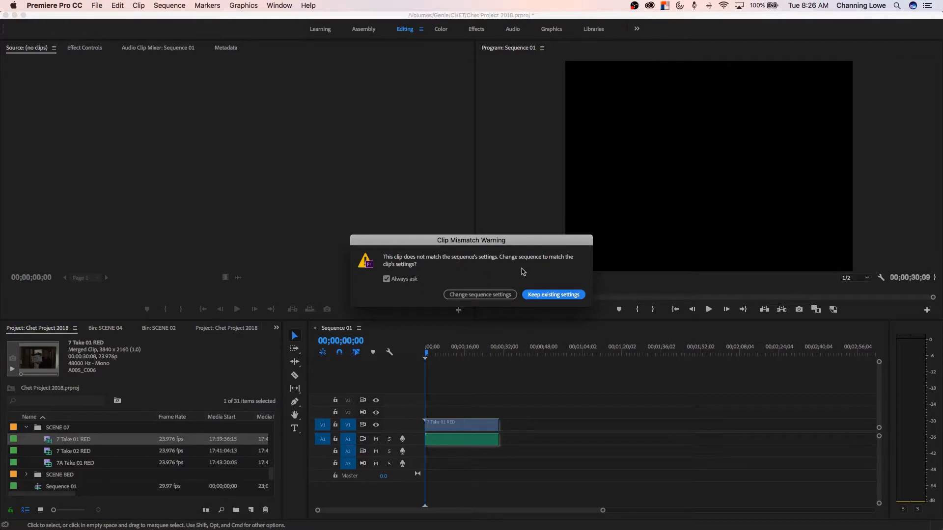
{"action": "mouse_move", "coordinate": [531, 289]}
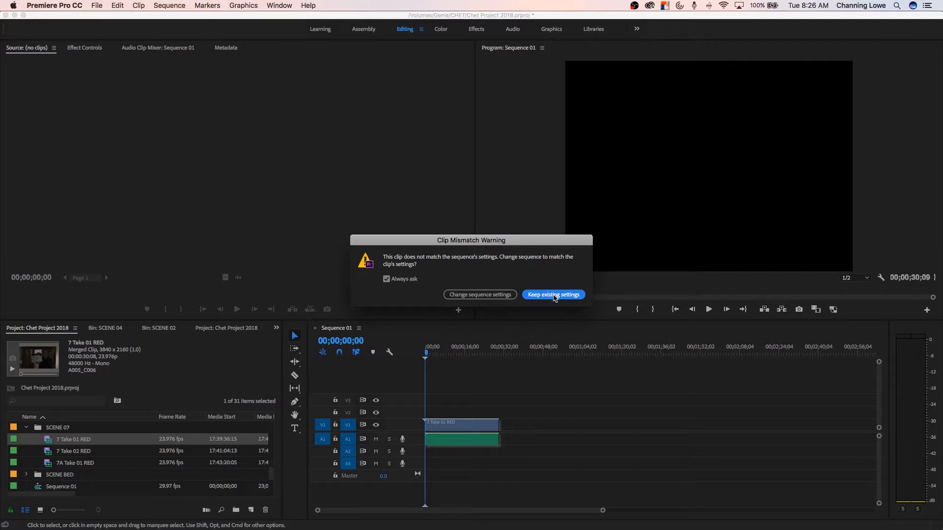
{"action": "left_click", "coordinate": [553, 294]}
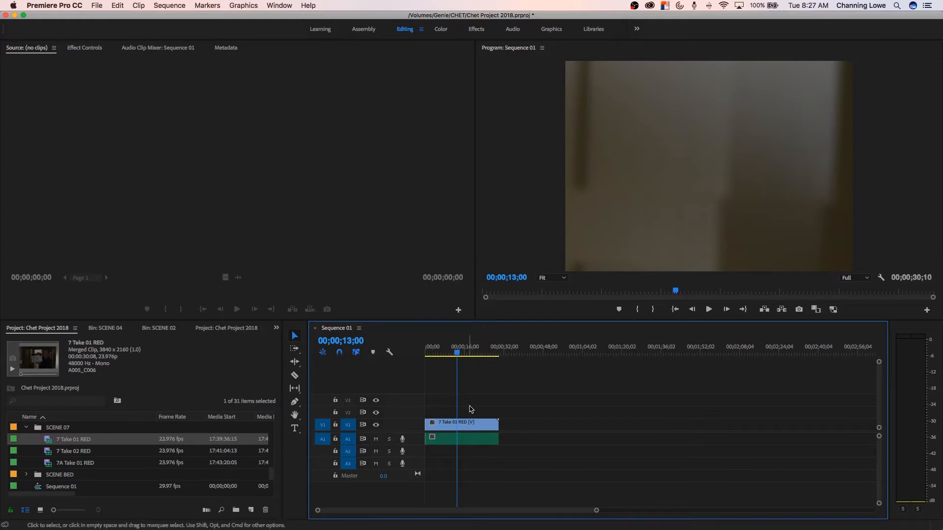
Apply Scale to Frame Size to the 7 Take 01 RED clip so the full shot is visible
{"action": "left_click", "coordinate": [461, 424]}
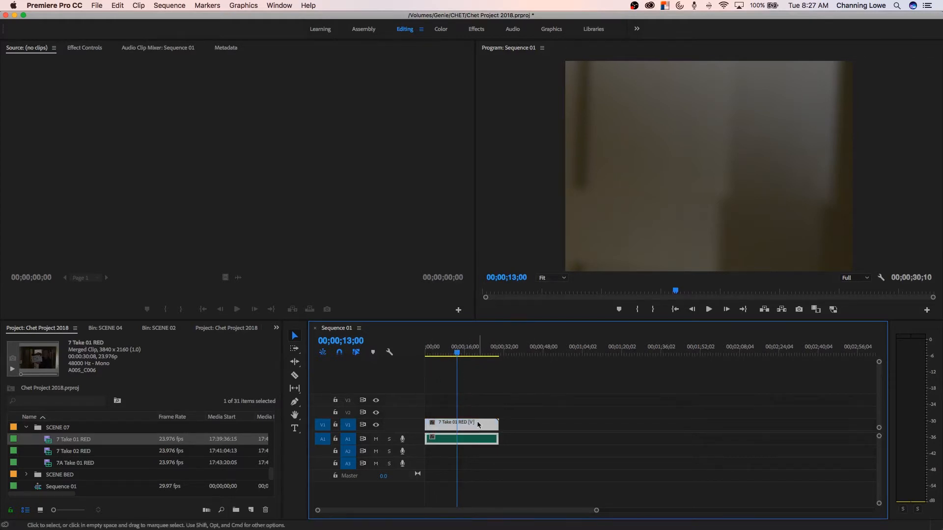
{"action": "right_click", "coordinate": [461, 425]}
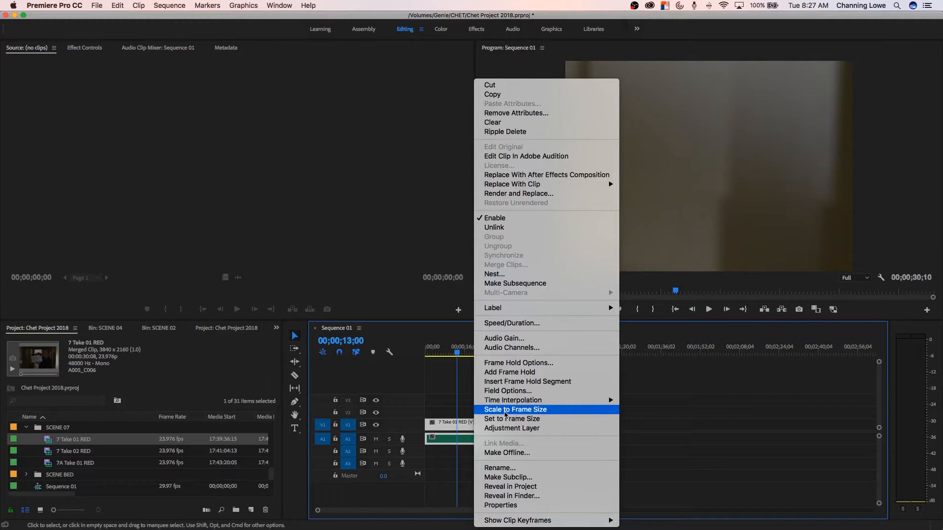
{"action": "left_click", "coordinate": [516, 410]}
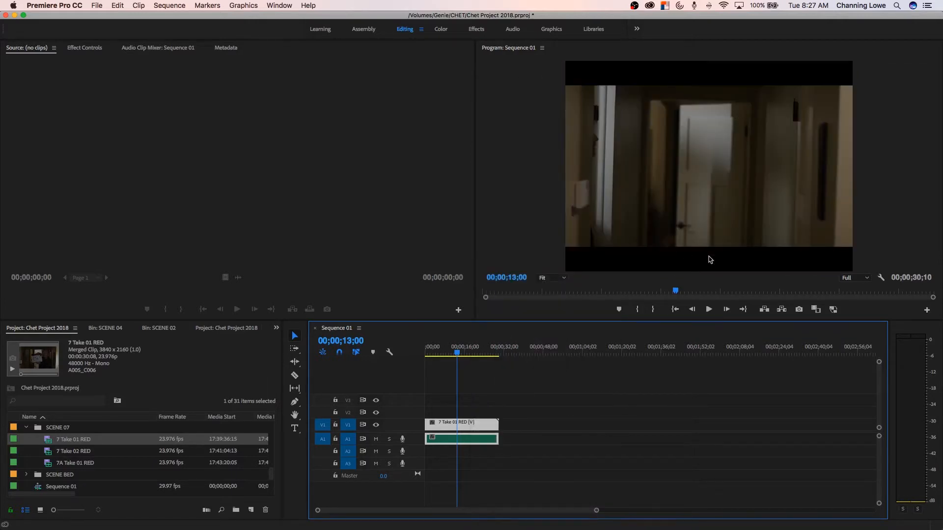
{"action": "mouse_move", "coordinate": [655, 110]}
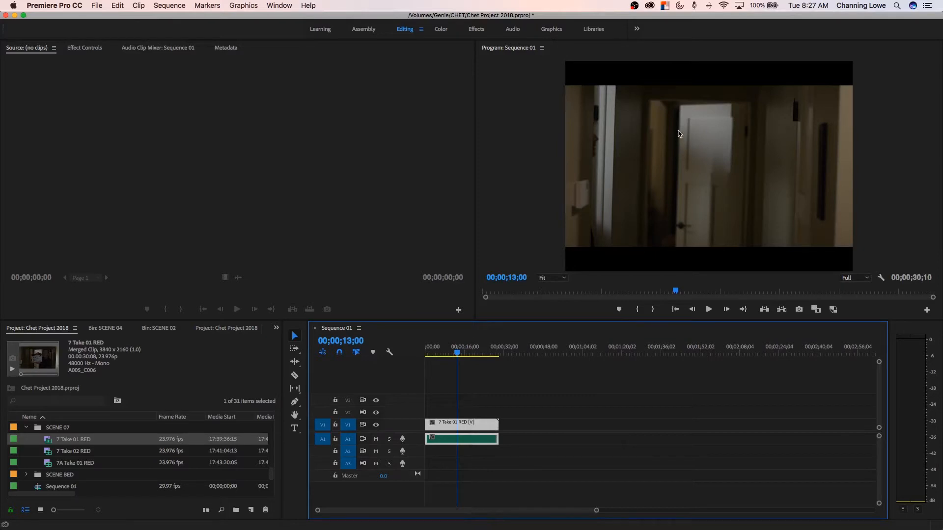
{"action": "mouse_move", "coordinate": [665, 124]}
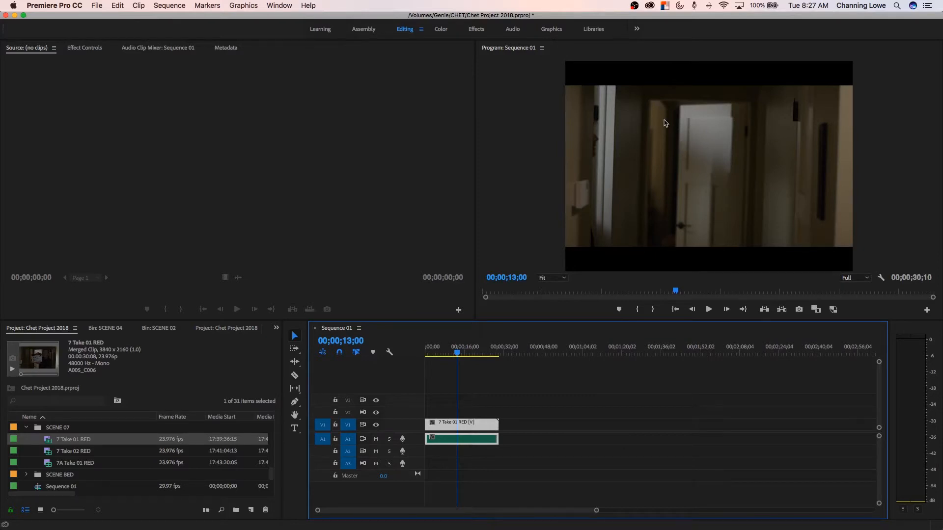
{"action": "mouse_move", "coordinate": [631, 283]}
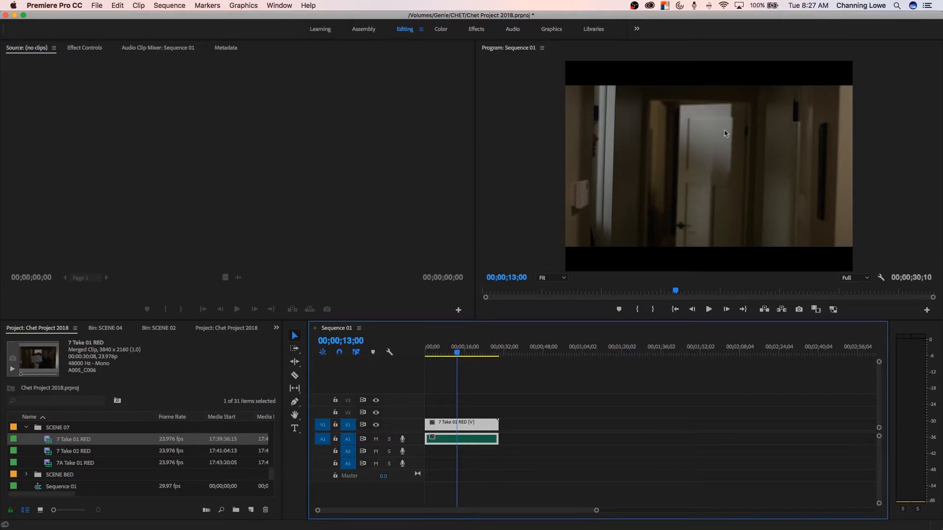
{"action": "mouse_move", "coordinate": [637, 217]}
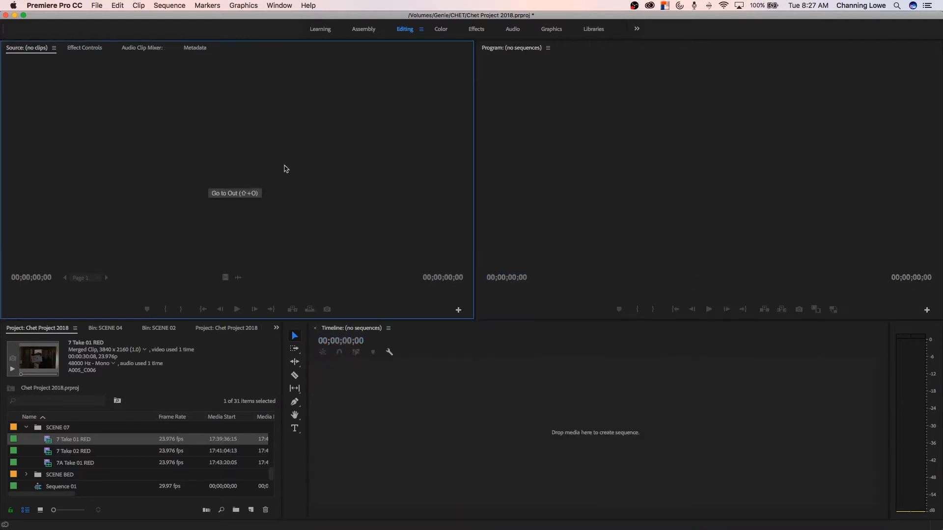
{"action": "mouse_move", "coordinate": [102, 12]}
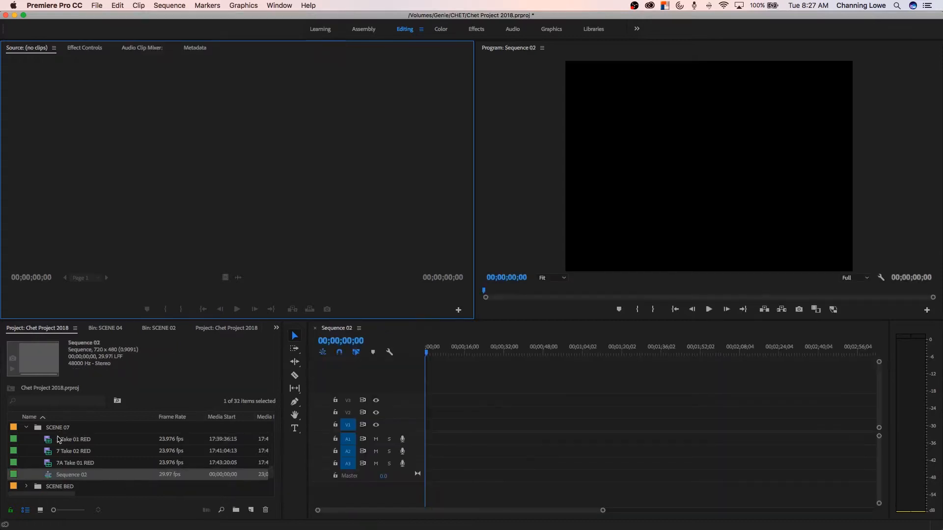
Select the 7 Take 01 RED clip in the Project panel for dropping into Sequence 02
{"action": "left_click", "coordinate": [75, 439]}
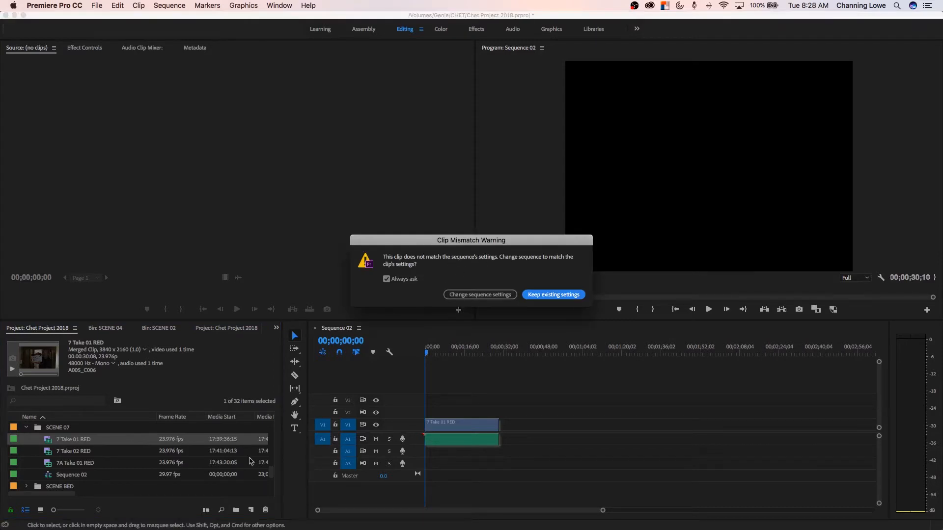
{"action": "mouse_move", "coordinate": [460, 365]}
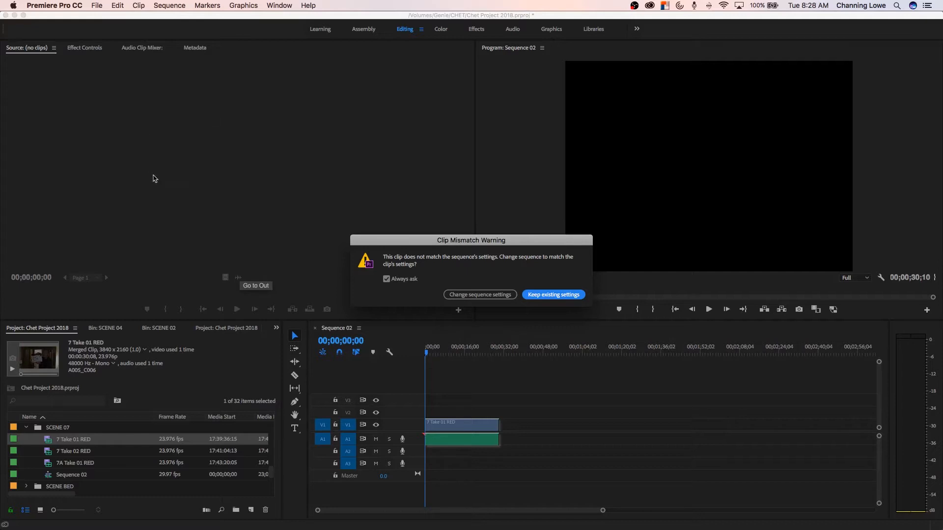
{"action": "mouse_move", "coordinate": [424, 383]}
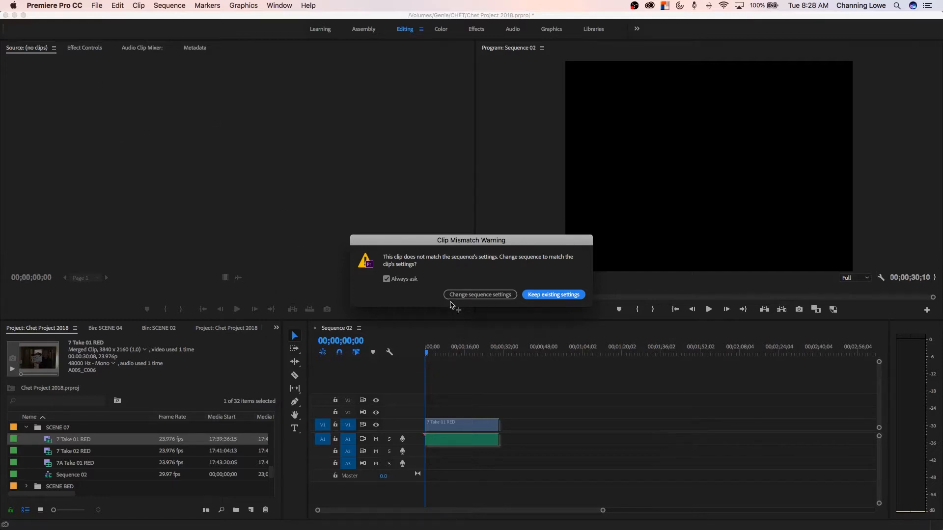
{"action": "mouse_move", "coordinate": [510, 386]}
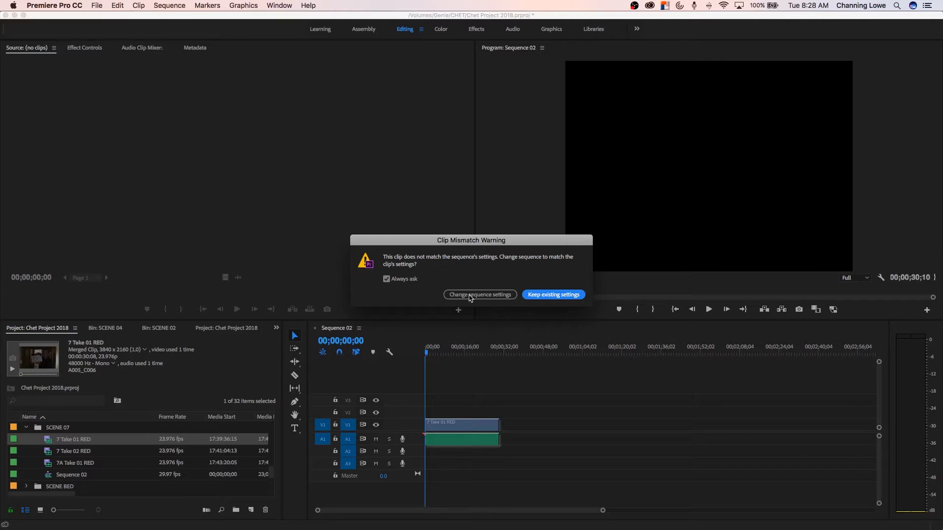
Scrub the playhead partway into the 7 Take 01 RED clip in Sequence 02 to preview a frame
{"action": "left_click", "coordinate": [479, 294]}
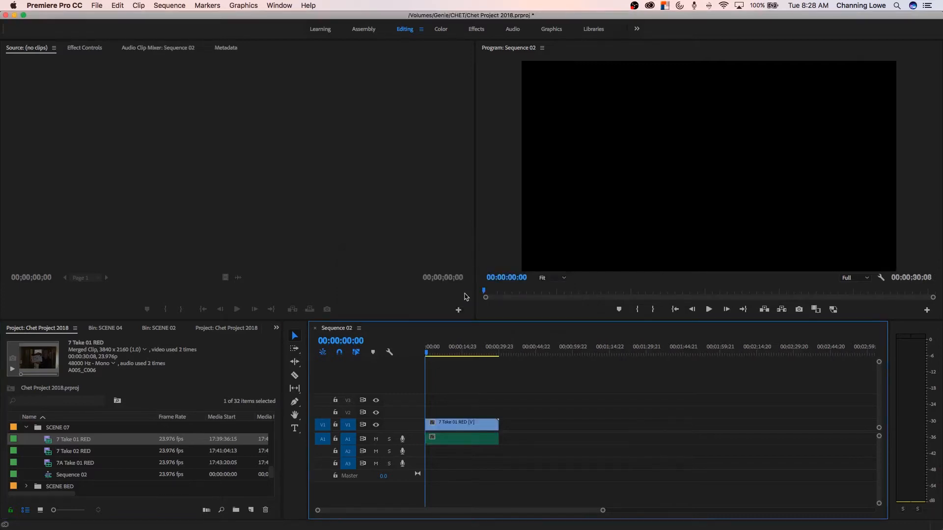
{"action": "left_click", "coordinate": [462, 353]}
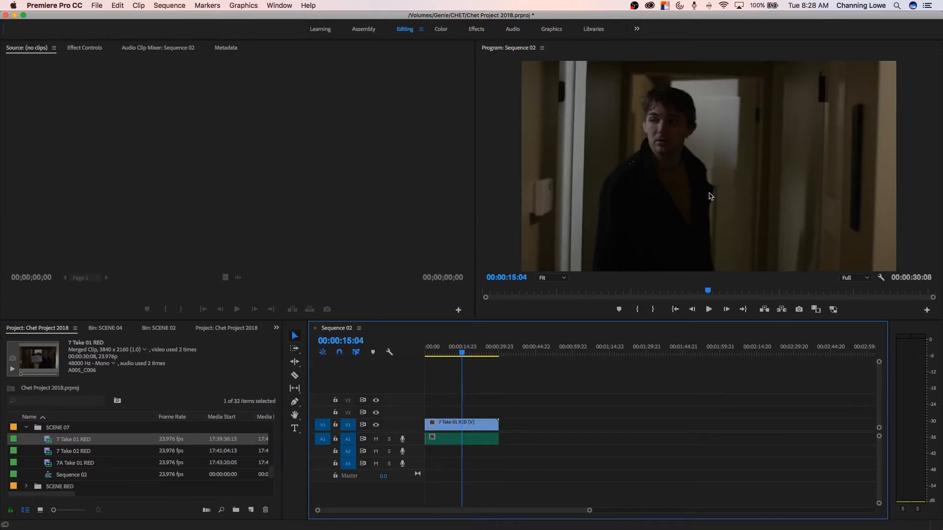
{"action": "mouse_move", "coordinate": [646, 180]}
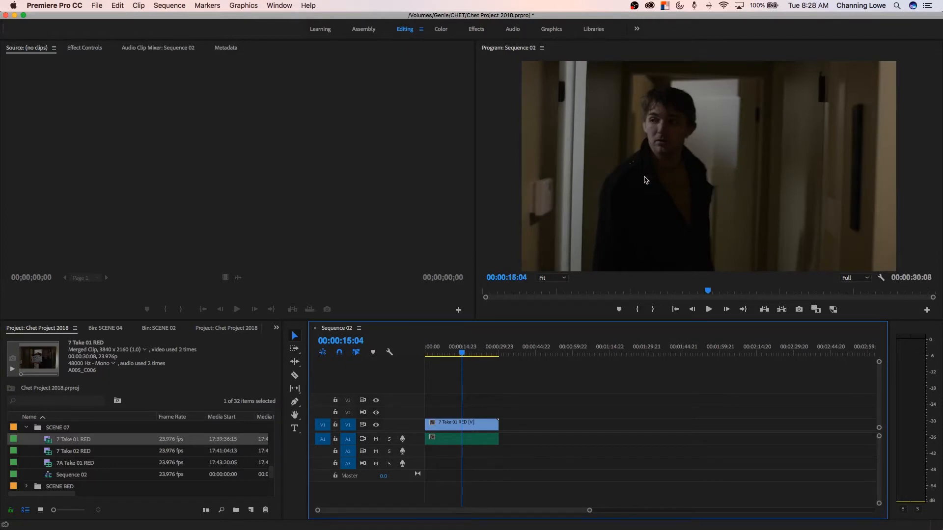
{"action": "mouse_move", "coordinate": [646, 175]}
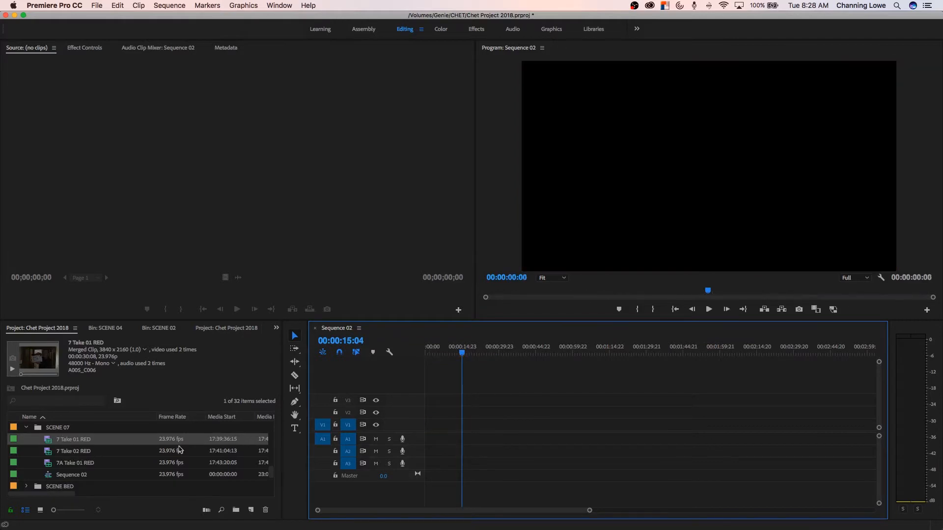
{"action": "mouse_move", "coordinate": [65, 446]}
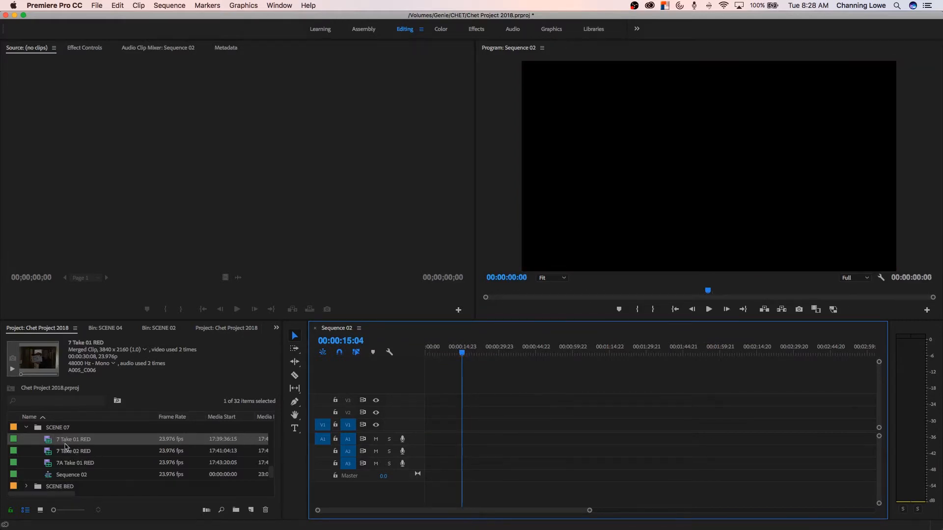
{"action": "mouse_move", "coordinate": [64, 416]}
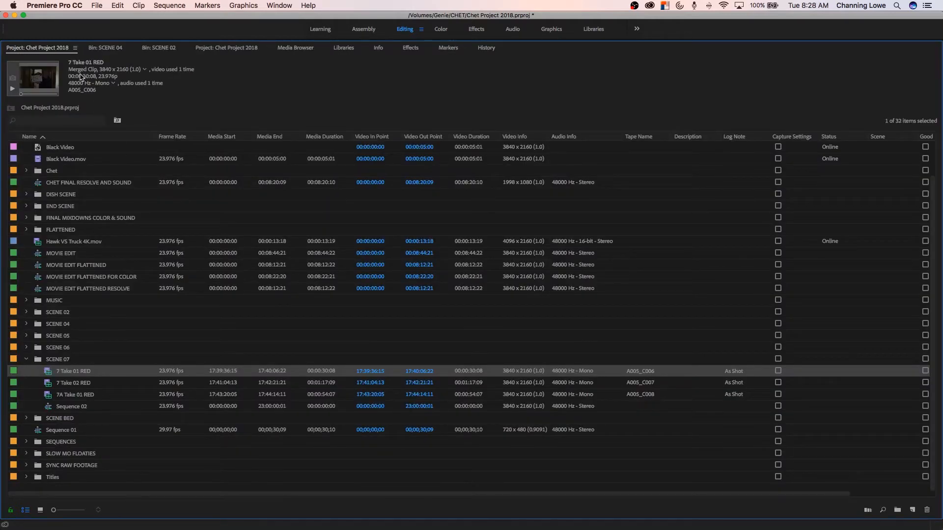
{"action": "mouse_move", "coordinate": [112, 97]}
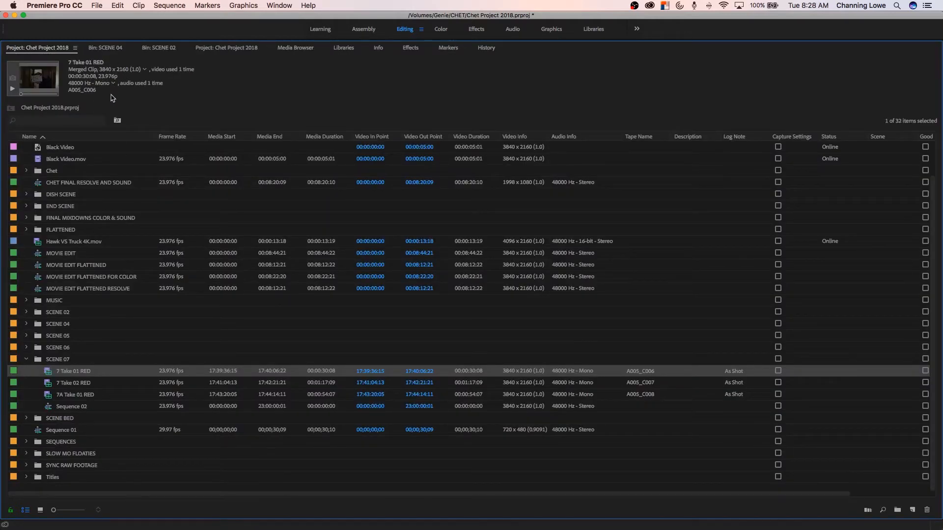
Review the maximized Project panel's menu options and dismiss the menu
{"action": "left_click", "coordinate": [76, 48]}
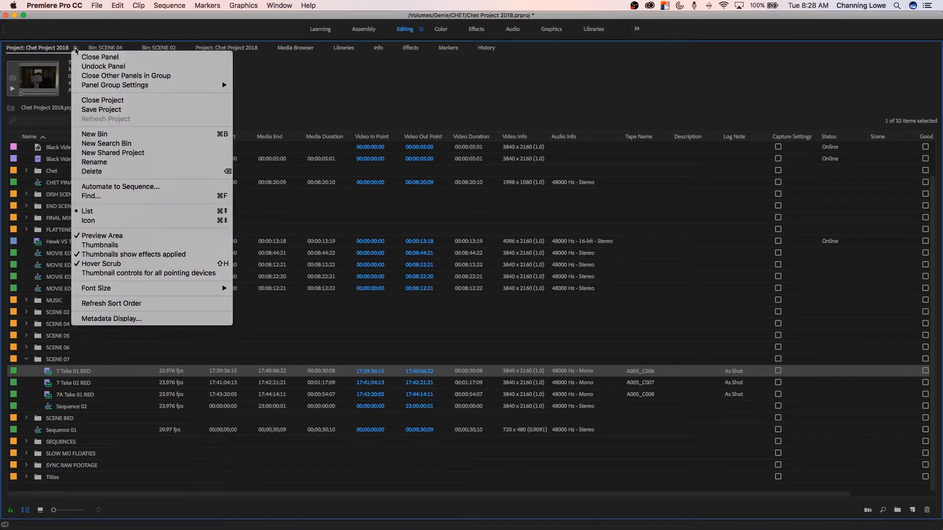
{"action": "mouse_move", "coordinate": [102, 236]}
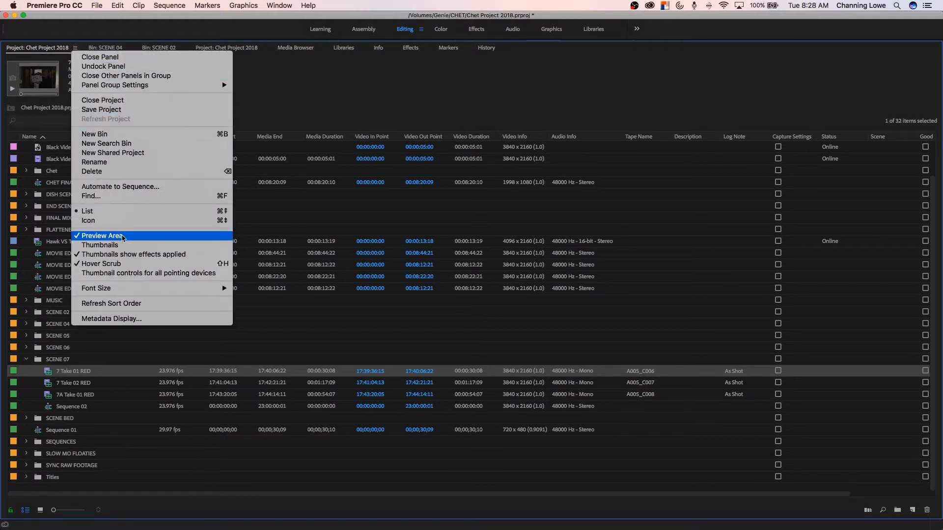
{"action": "left_click", "coordinate": [101, 235]}
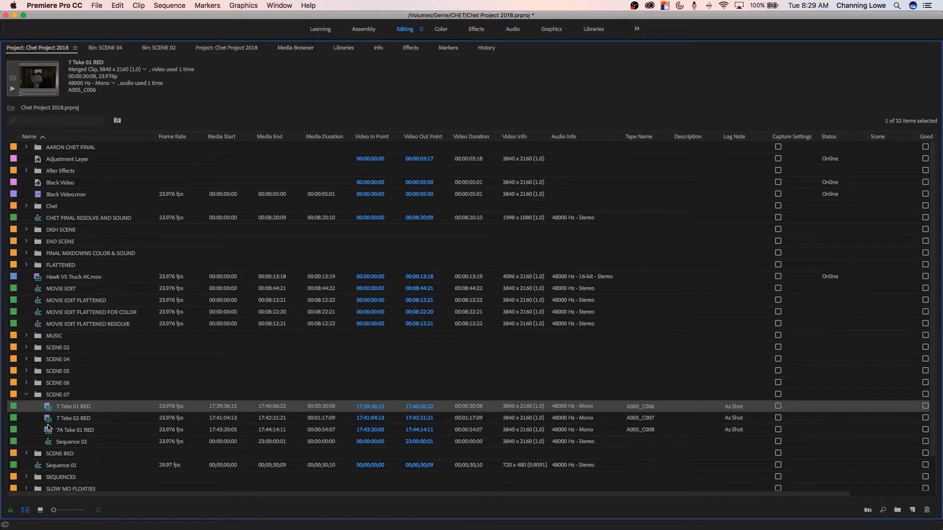
{"action": "mouse_move", "coordinate": [48, 409]}
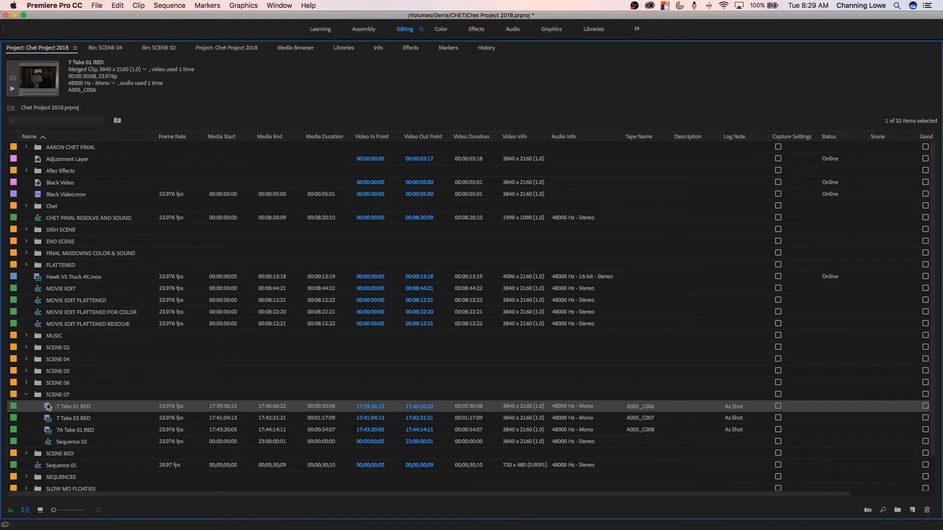
{"action": "mouse_move", "coordinate": [95, 108]}
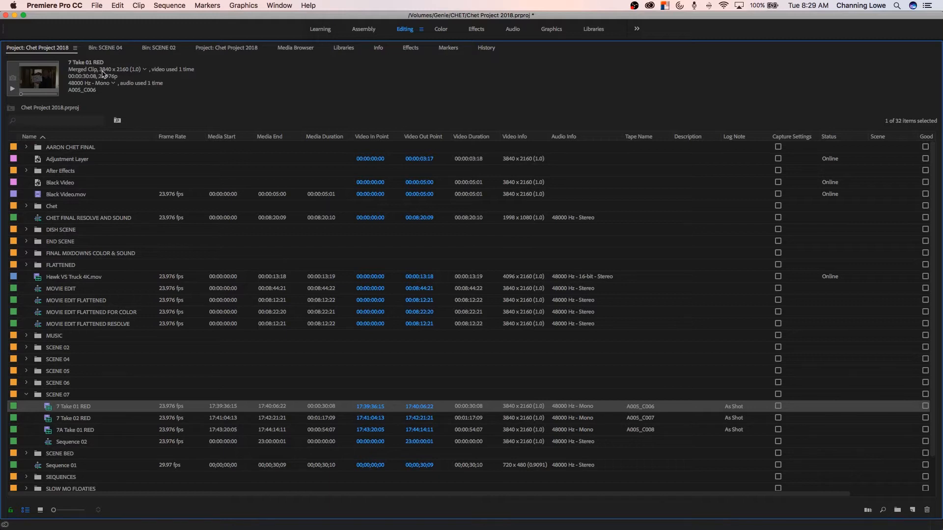
{"action": "mouse_move", "coordinate": [116, 74]}
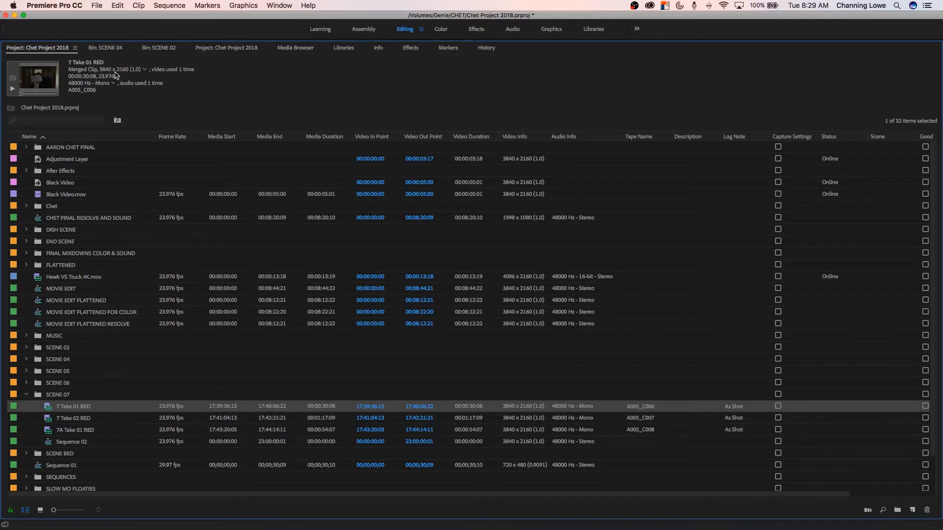
{"action": "mouse_move", "coordinate": [129, 75]}
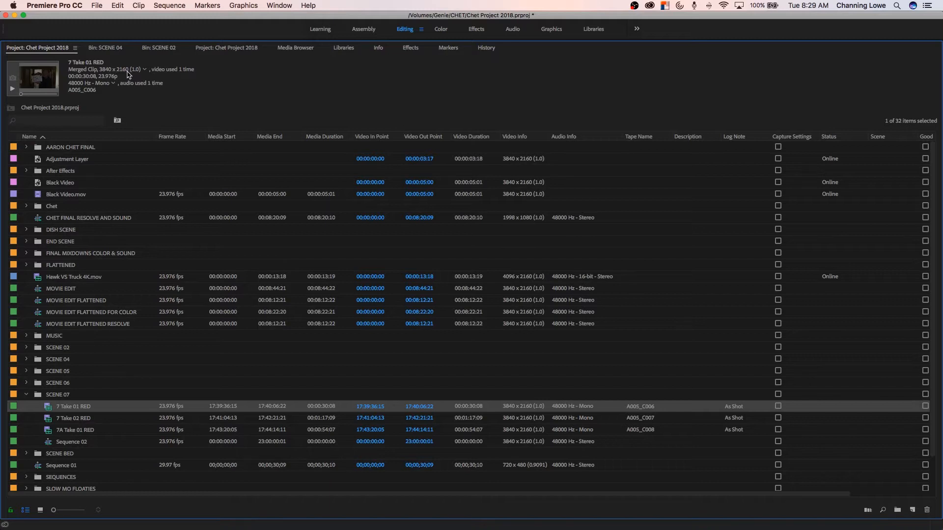
{"action": "mouse_move", "coordinate": [139, 73]}
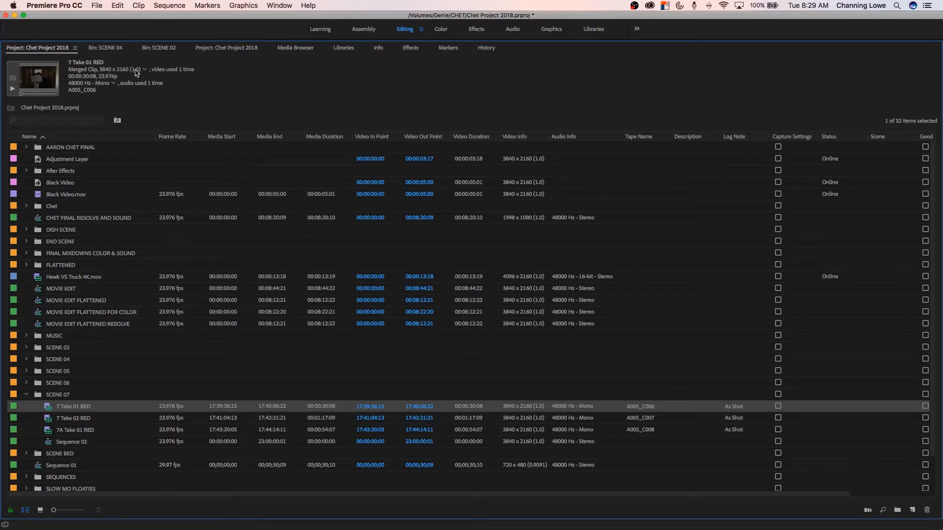
{"action": "mouse_move", "coordinate": [111, 67]}
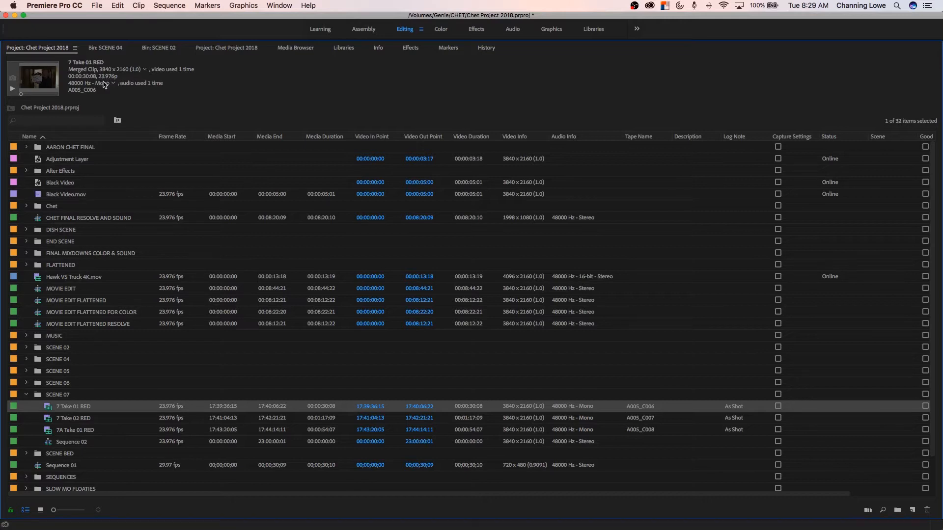
{"action": "mouse_move", "coordinate": [104, 88]}
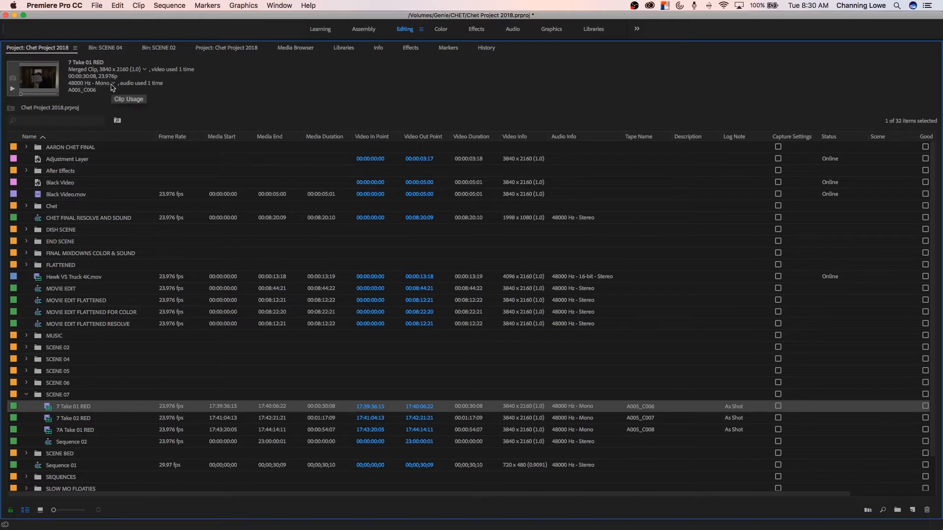
{"action": "mouse_move", "coordinate": [81, 86]}
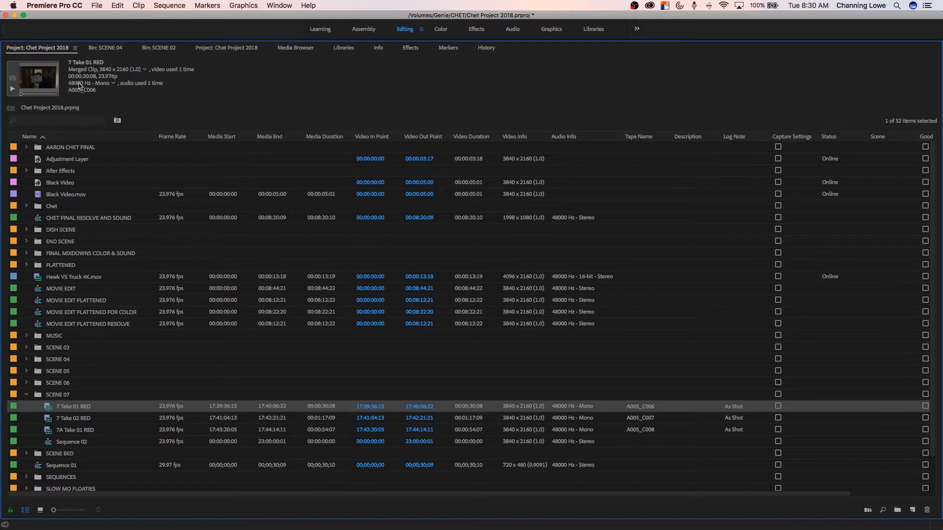
{"action": "mouse_move", "coordinate": [108, 100]}
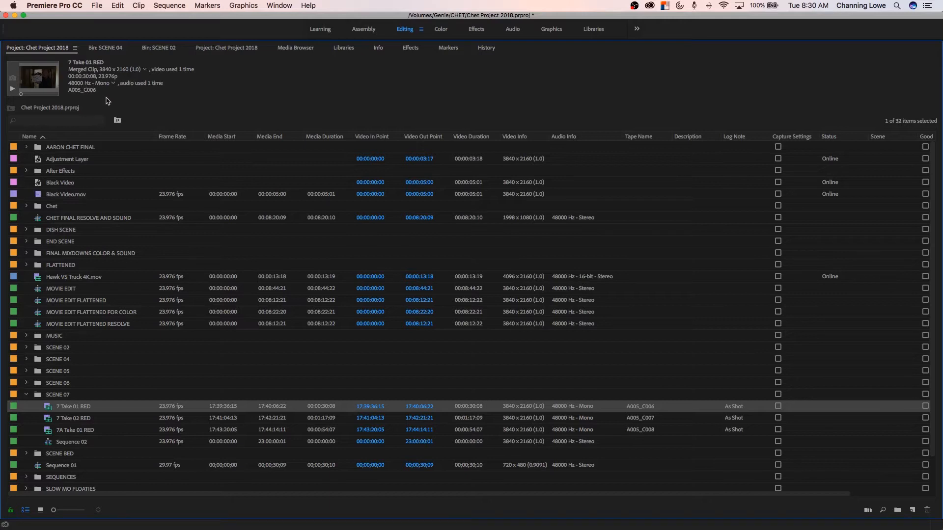
{"action": "mouse_move", "coordinate": [69, 445]}
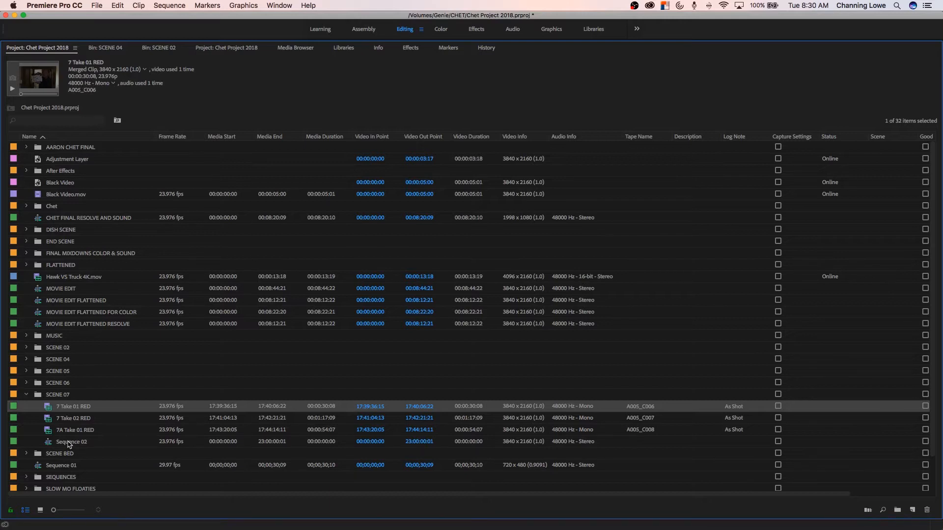
Check Sequence 02's 3840x2160 23.976p settings, then collapse the SCENE 07 bin
{"action": "left_click", "coordinate": [71, 442]}
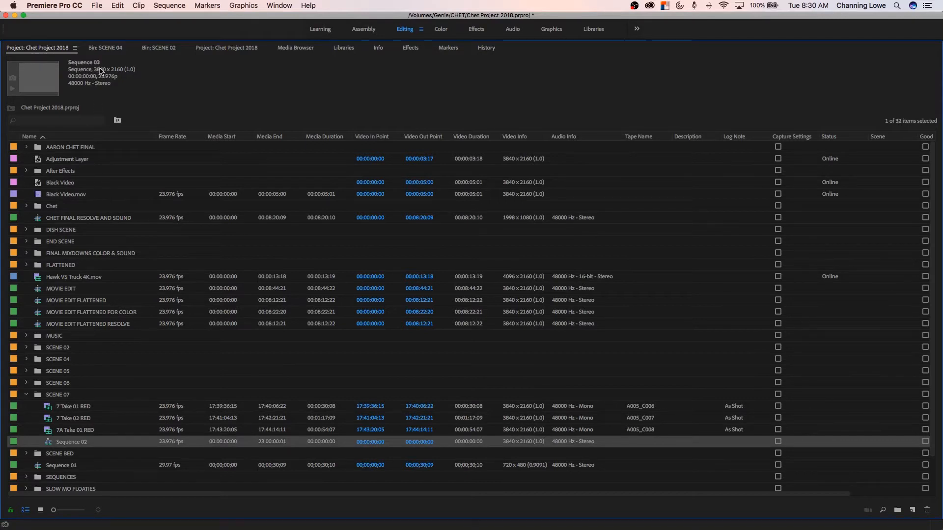
{"action": "mouse_move", "coordinate": [104, 73]}
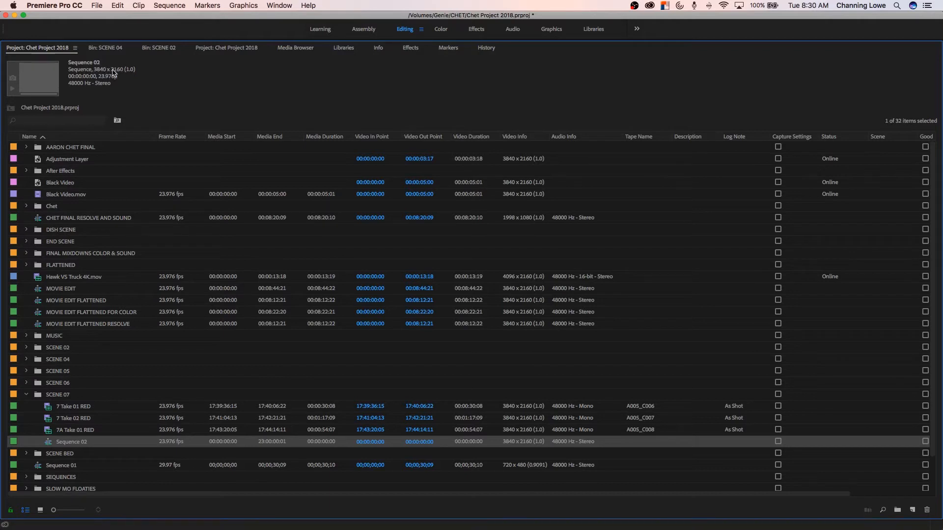
{"action": "mouse_move", "coordinate": [129, 75]}
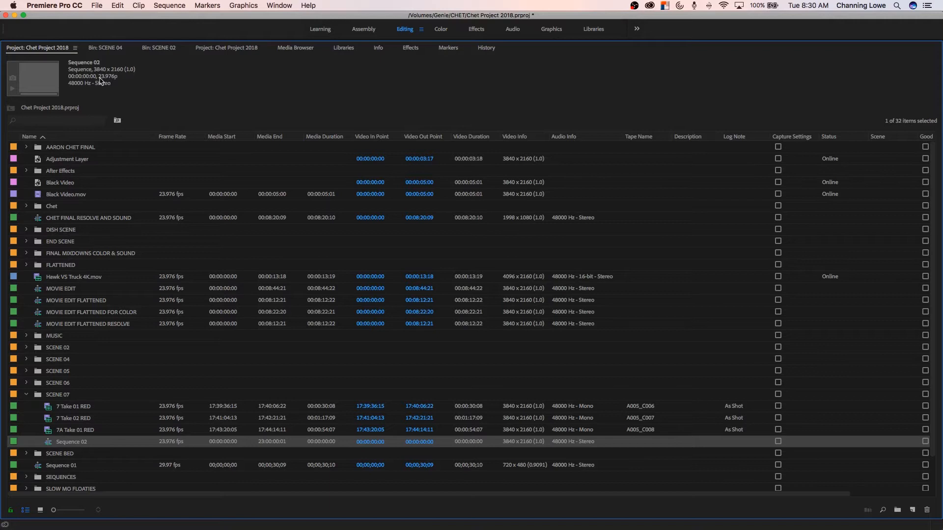
{"action": "left_click", "coordinate": [27, 394]}
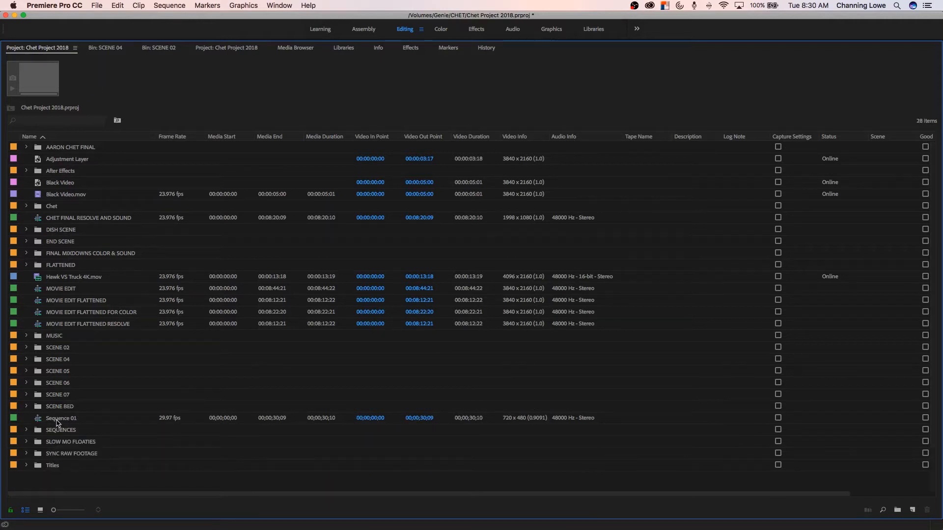
Select Sequence 01 to confirm its 720x480, 29.97 fps settings differ from the clip
{"action": "left_click", "coordinate": [61, 418]}
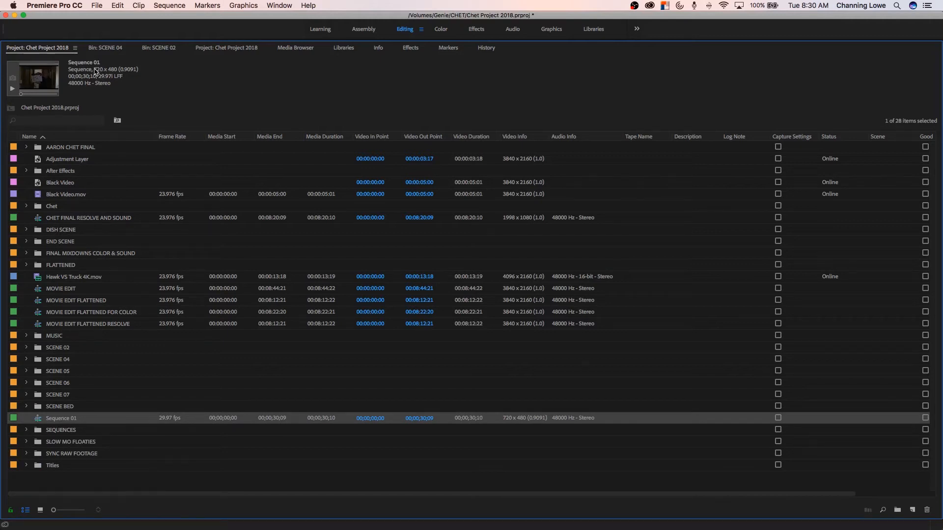
{"action": "mouse_move", "coordinate": [102, 72]}
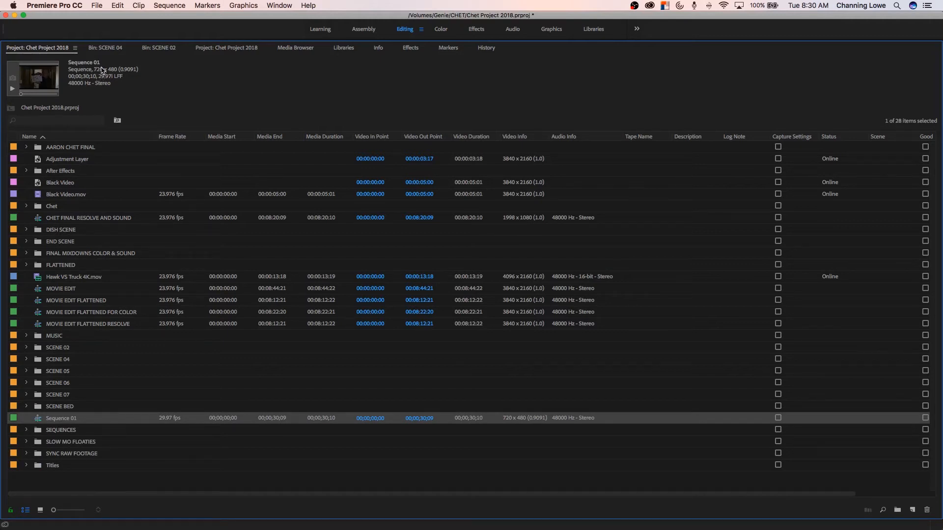
{"action": "mouse_move", "coordinate": [118, 71]}
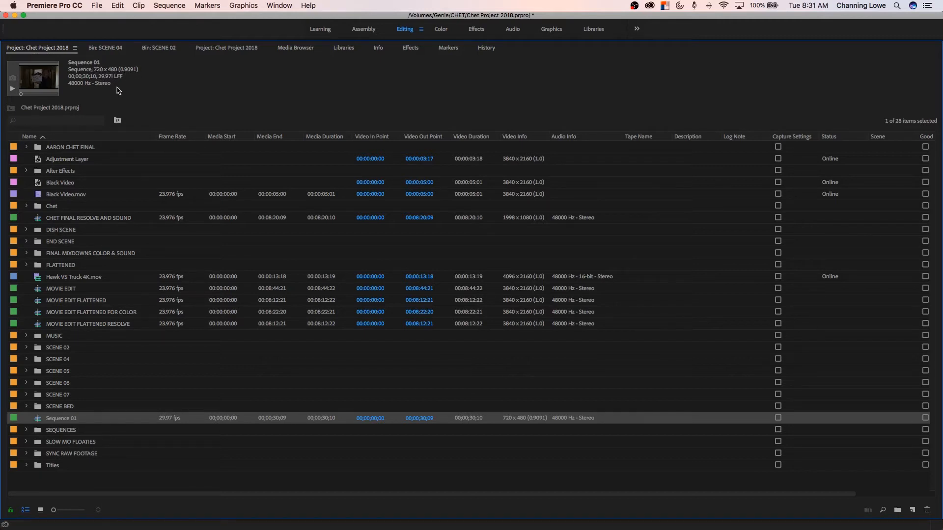
{"action": "mouse_move", "coordinate": [107, 87]}
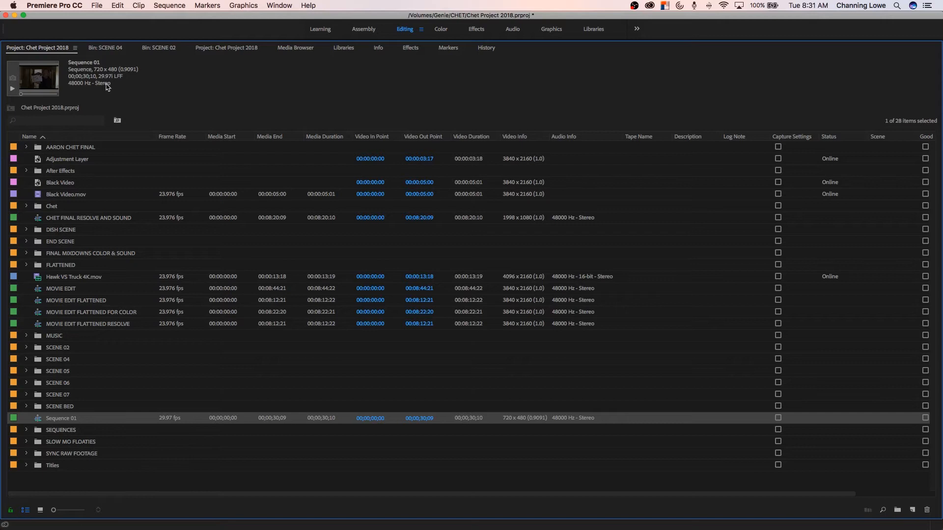
{"action": "mouse_move", "coordinate": [104, 78]}
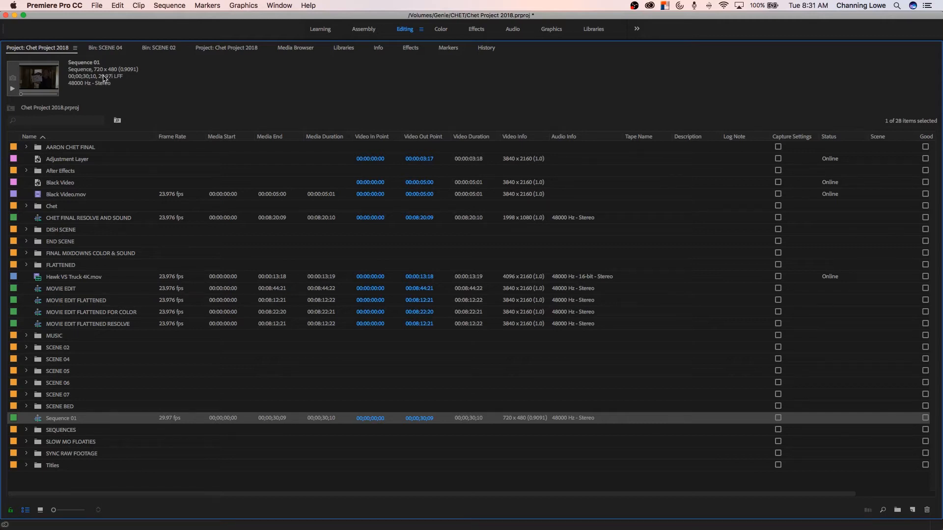
{"action": "mouse_move", "coordinate": [114, 78]}
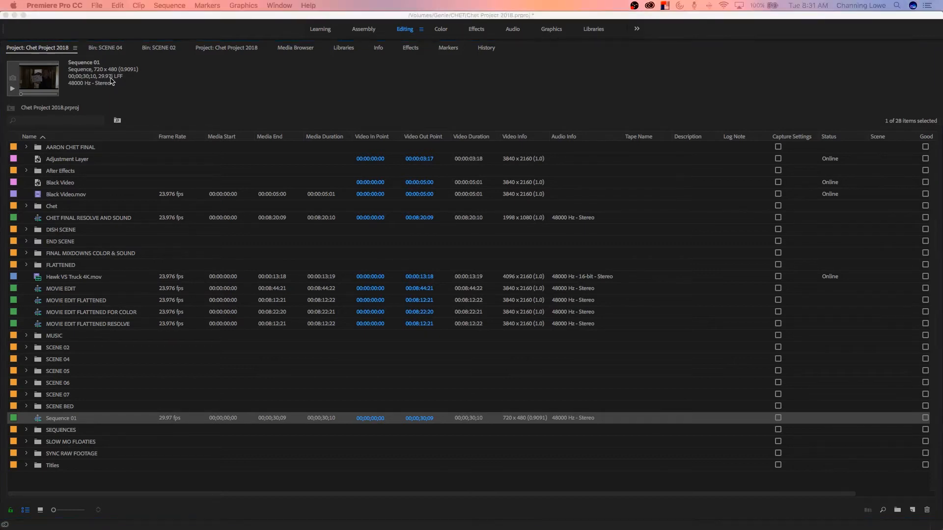
{"action": "mouse_move", "coordinate": [103, 245]}
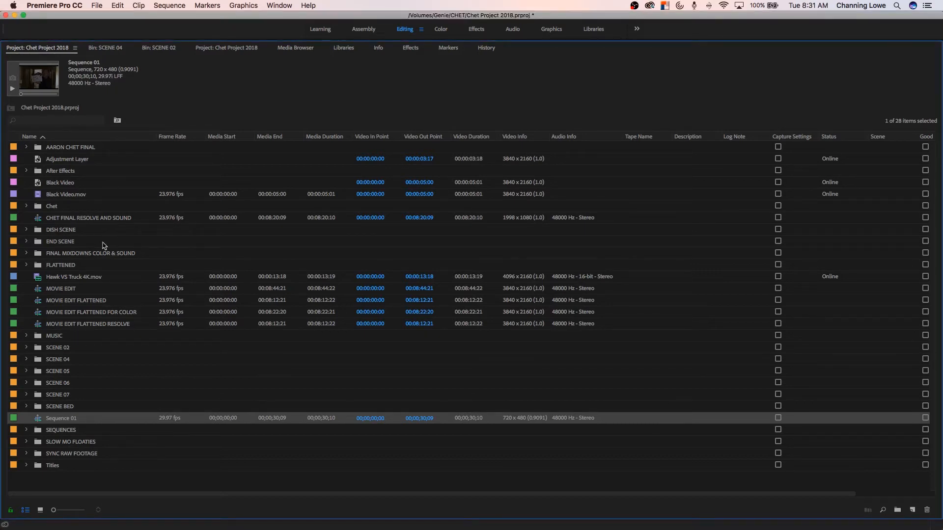
{"action": "mouse_move", "coordinate": [111, 212]}
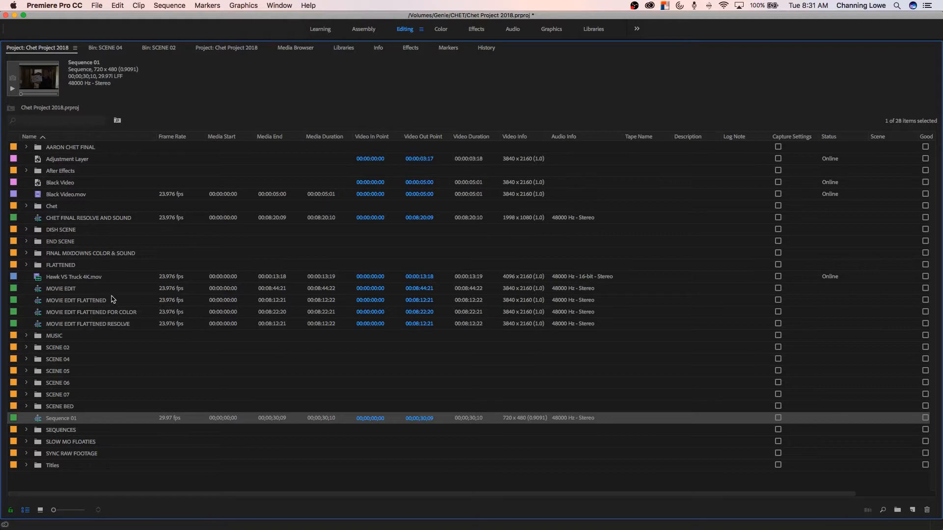
{"action": "mouse_move", "coordinate": [104, 300]}
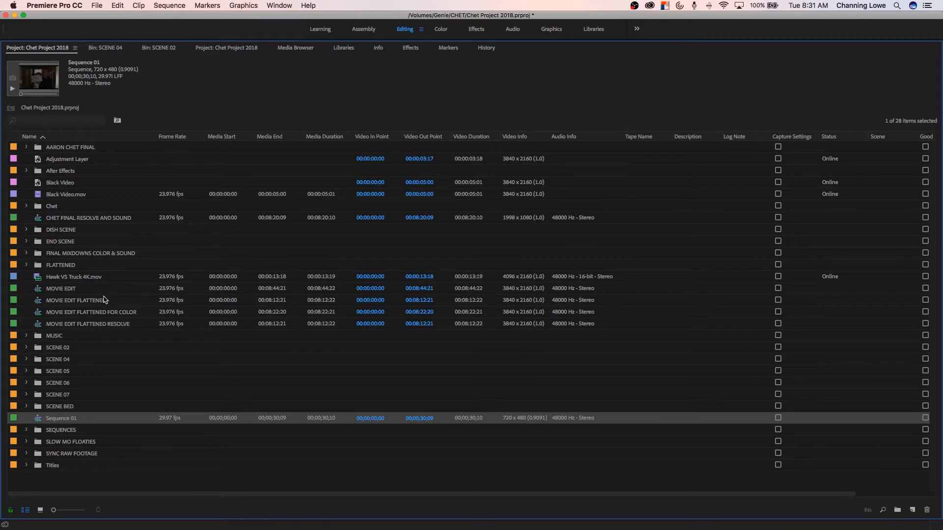
{"action": "mouse_move", "coordinate": [118, 253]}
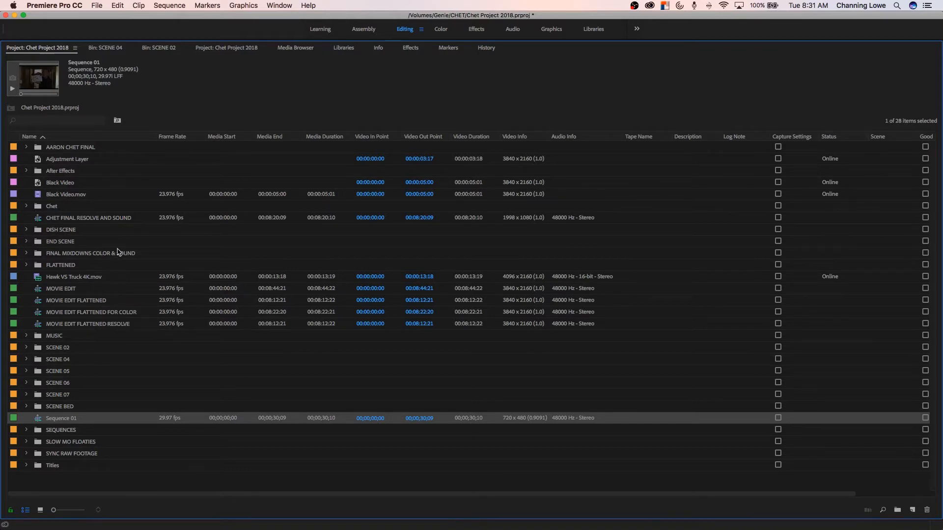
{"action": "mouse_move", "coordinate": [110, 255]}
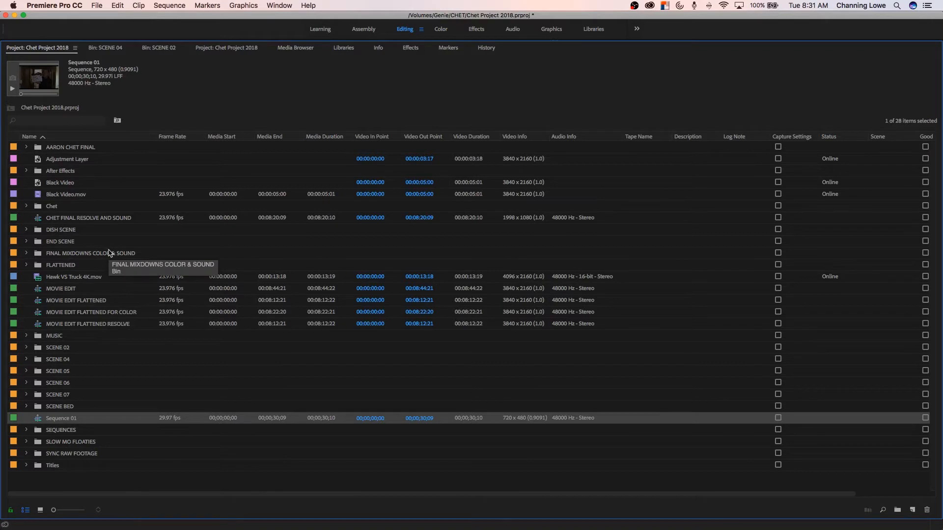
{"action": "mouse_move", "coordinate": [93, 269]}
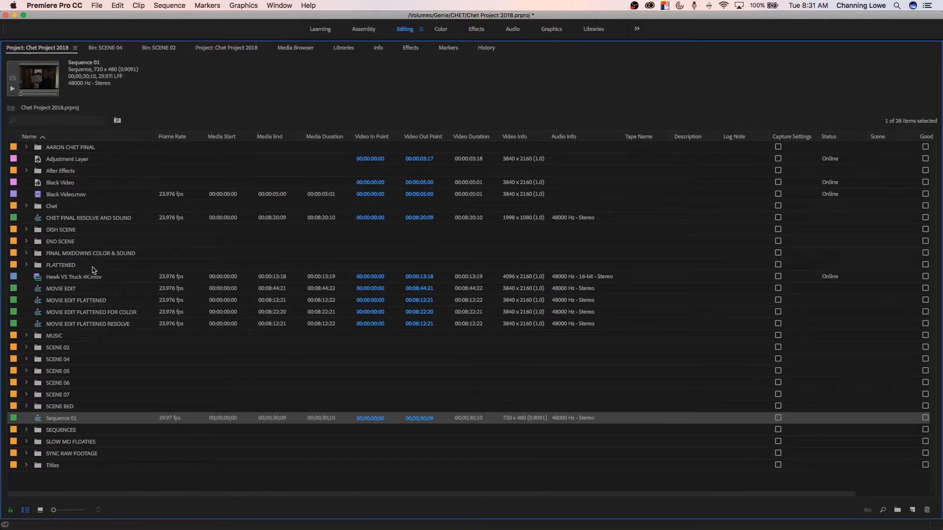
{"action": "mouse_move", "coordinate": [84, 312]}
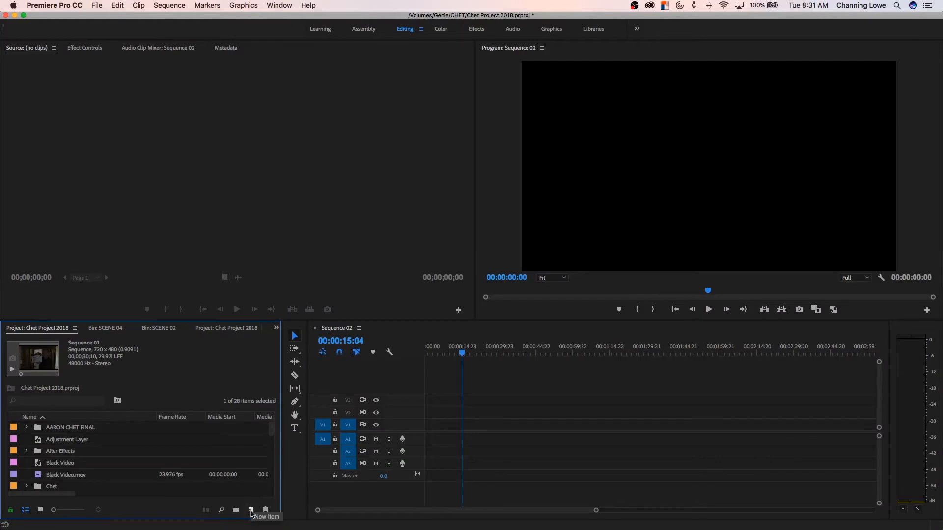
Create Sequence 03 from the Digital SLR DSLR 1080p24 preset (1920x1080, 23.976 fps) and expand SCENE 05
{"action": "left_click", "coordinate": [250, 510]}
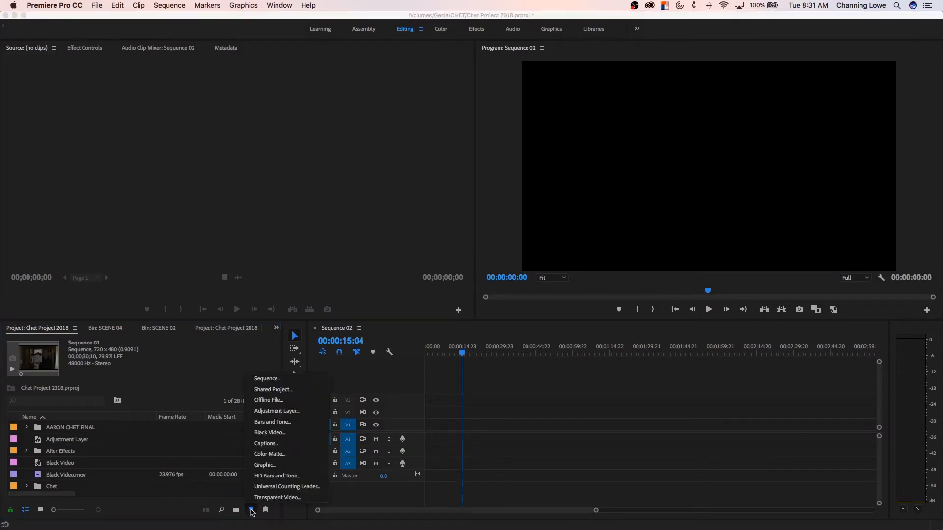
{"action": "mouse_move", "coordinate": [291, 412]}
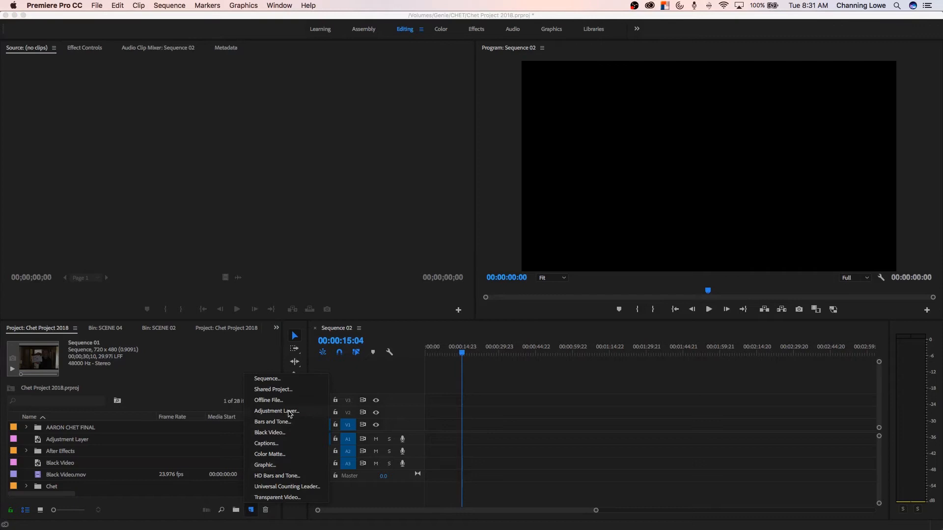
{"action": "left_click", "coordinate": [267, 379]}
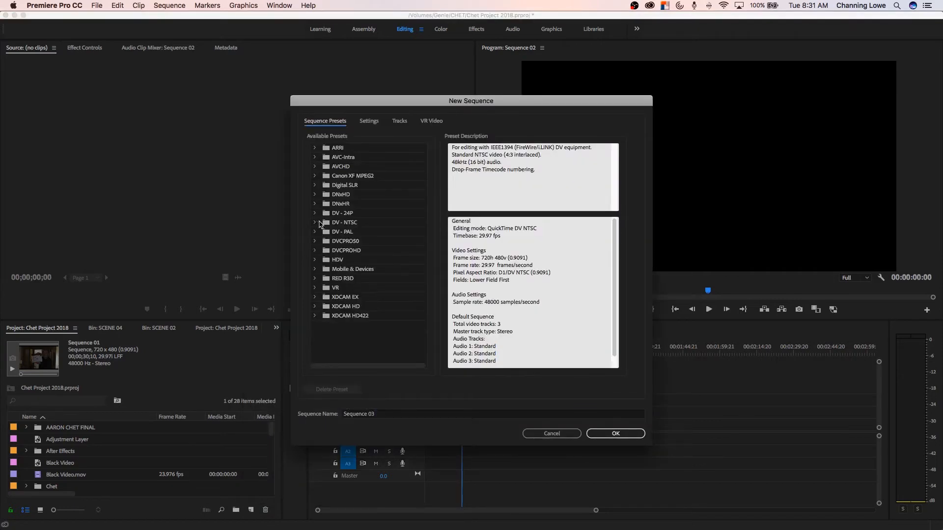
{"action": "mouse_move", "coordinate": [320, 195]}
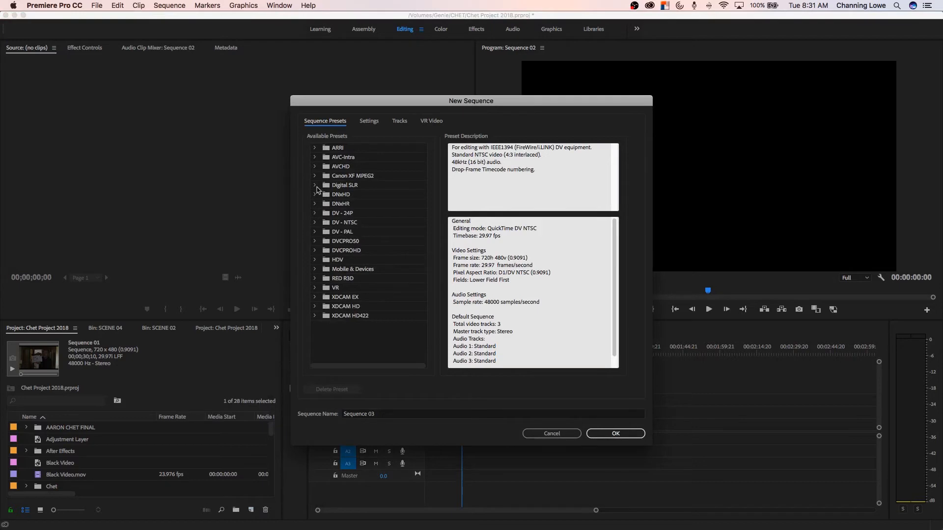
{"action": "left_click", "coordinate": [315, 185]}
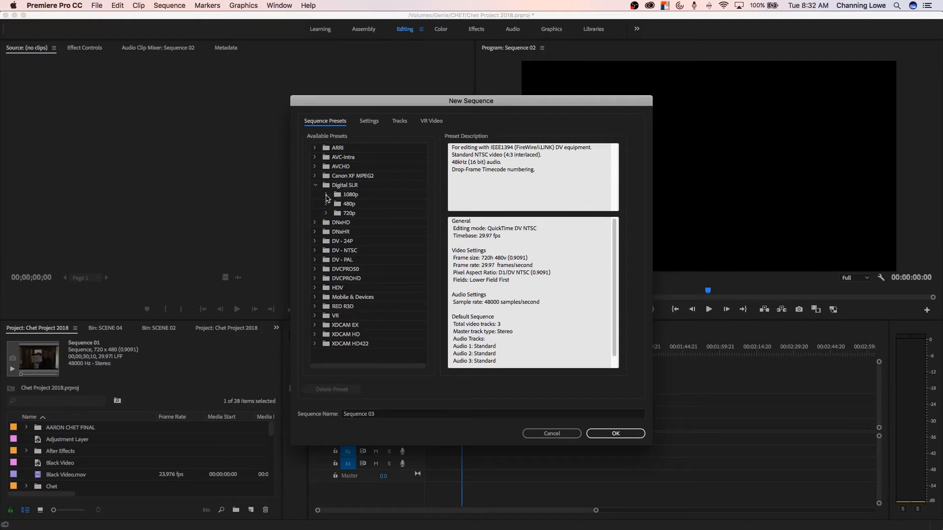
{"action": "left_click", "coordinate": [324, 195]}
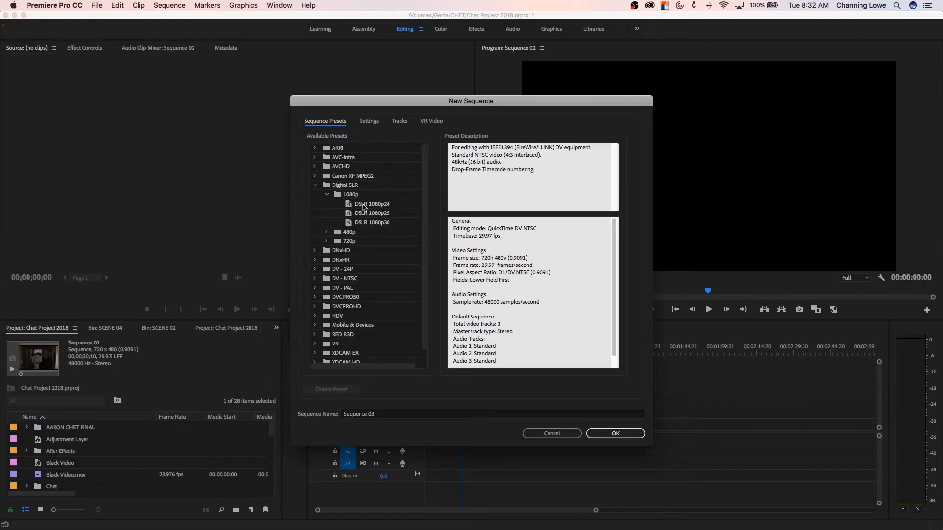
{"action": "left_click", "coordinate": [371, 203]}
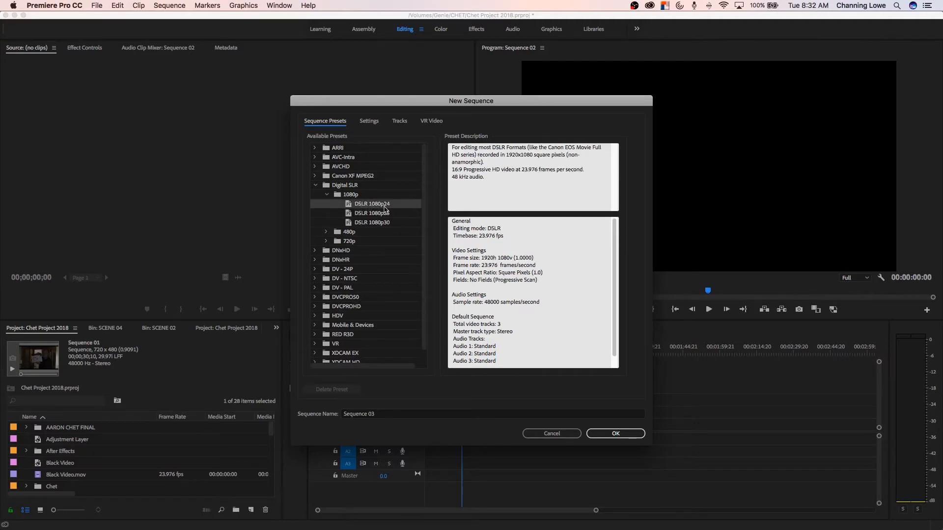
{"action": "double_click", "coordinate": [528, 169]}
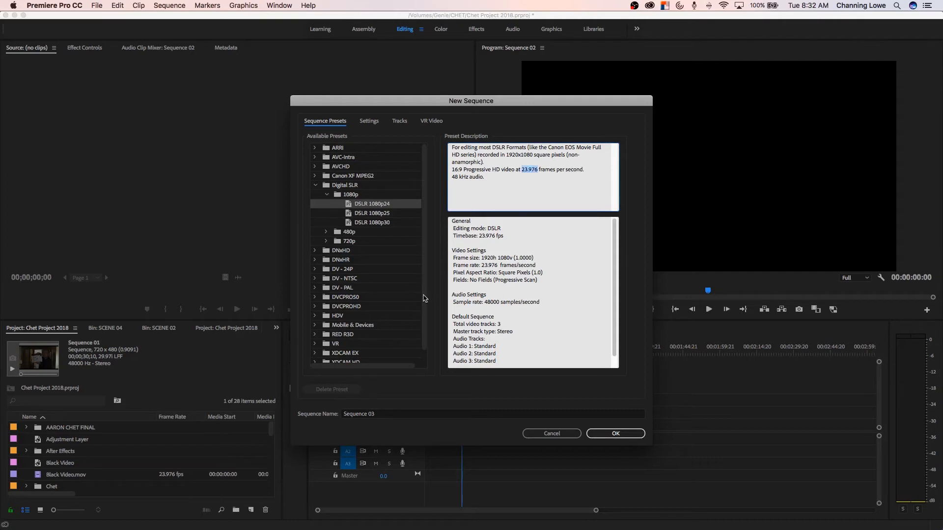
{"action": "left_click", "coordinate": [615, 434]}
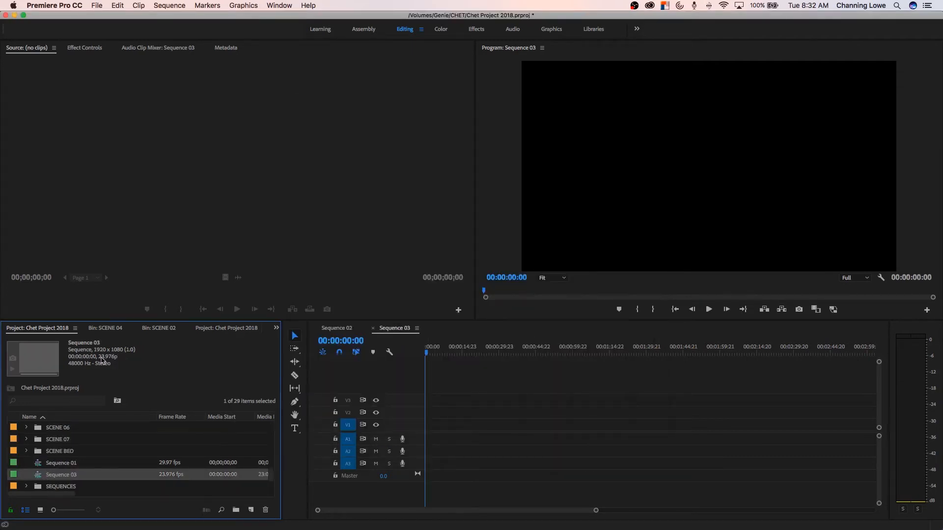
{"action": "left_click", "coordinate": [28, 439]}
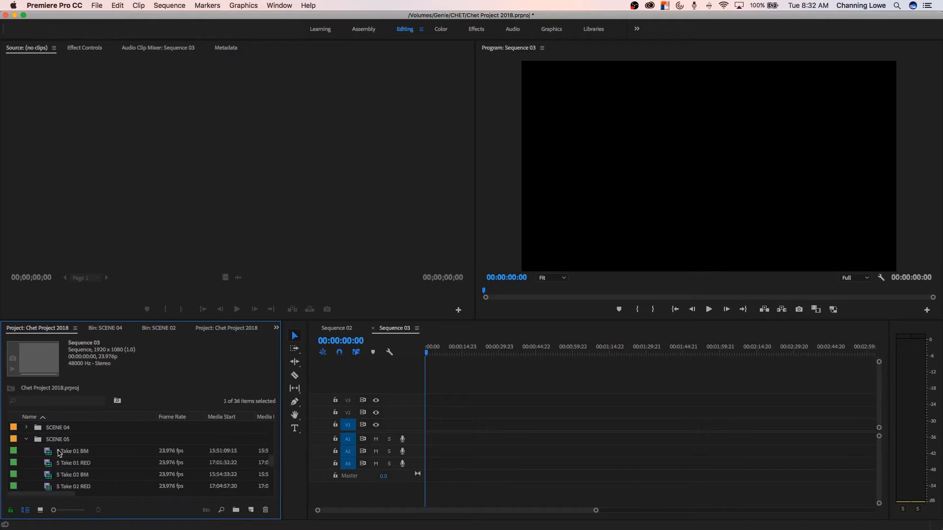
Add S Take 01 BM to Sequence 03, keep existing settings, and fit the 4K clip to frame
{"action": "left_click", "coordinate": [71, 451]}
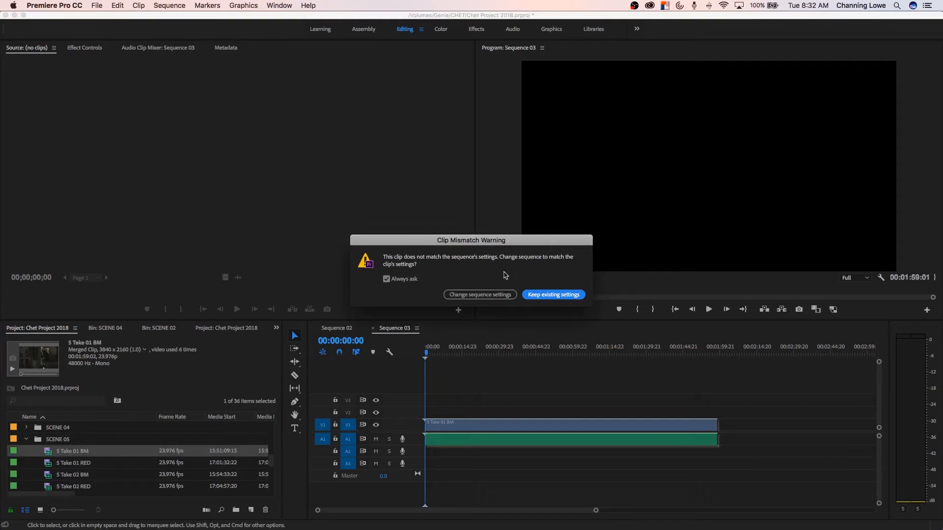
{"action": "mouse_move", "coordinate": [489, 372]}
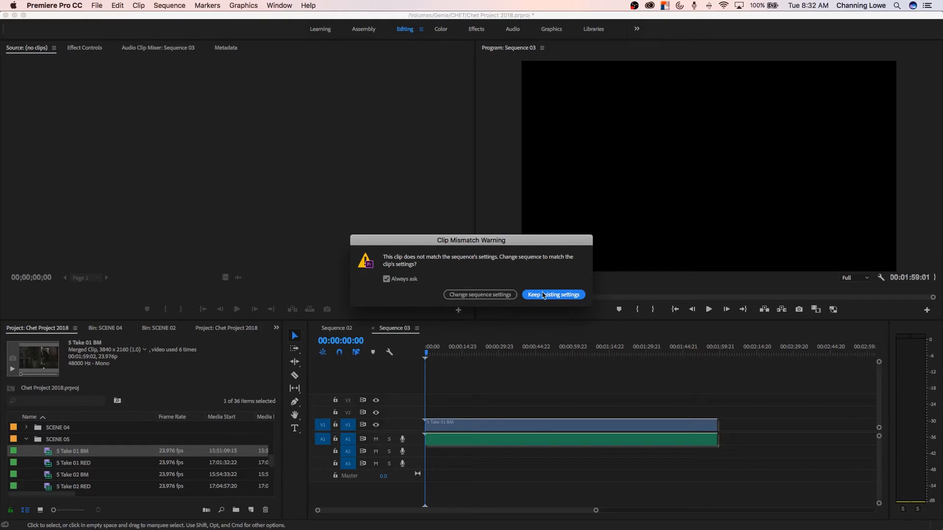
{"action": "left_click", "coordinate": [553, 294]}
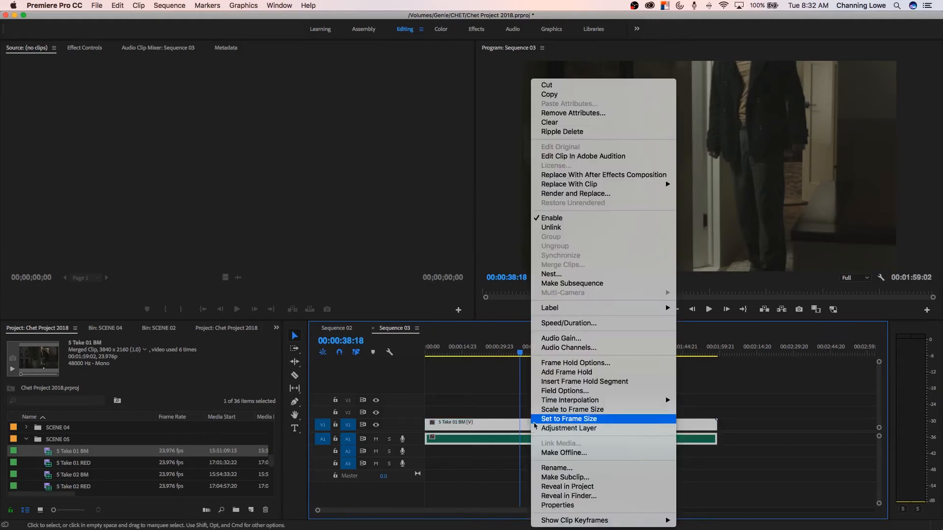
{"action": "left_click", "coordinate": [567, 418]}
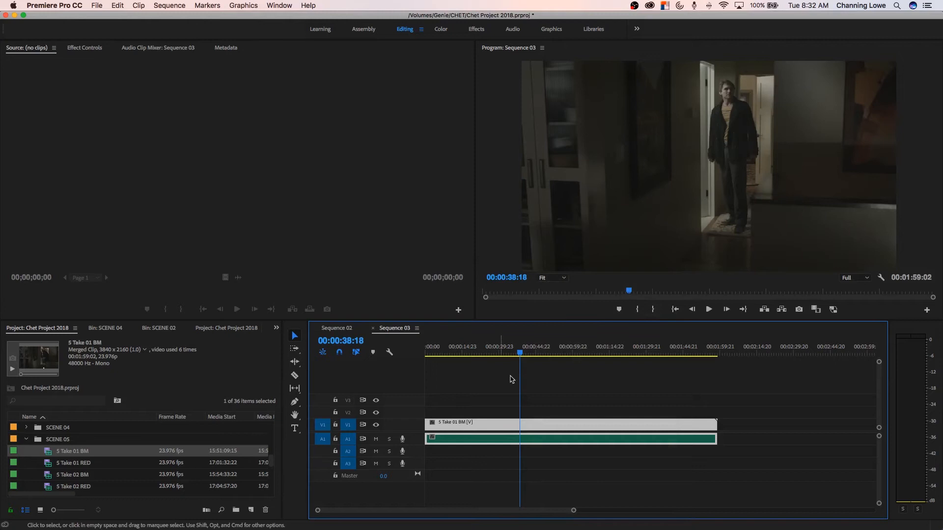
{"action": "mouse_move", "coordinate": [640, 205]}
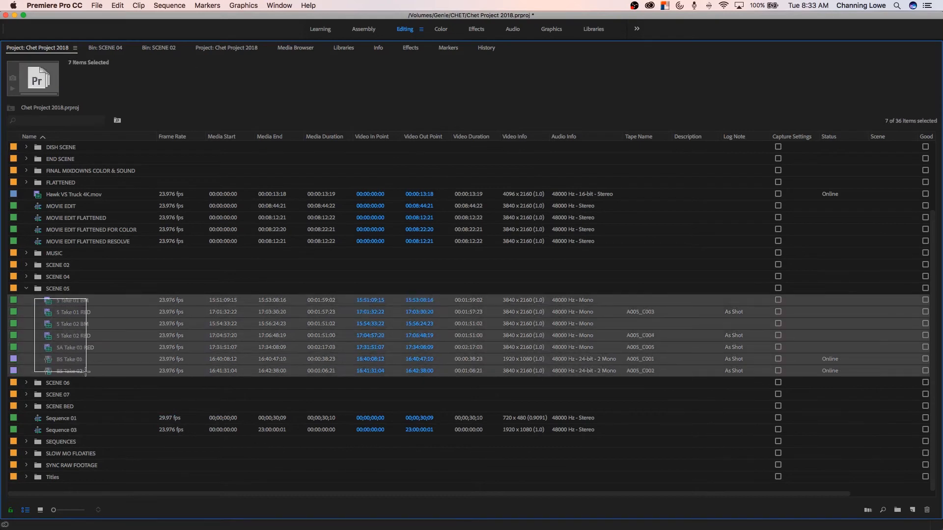
Apply Clip > Video Options > Scale to Frame Size to the seven selected SCENE 05 clips
{"action": "left_click", "coordinate": [145, 5]}
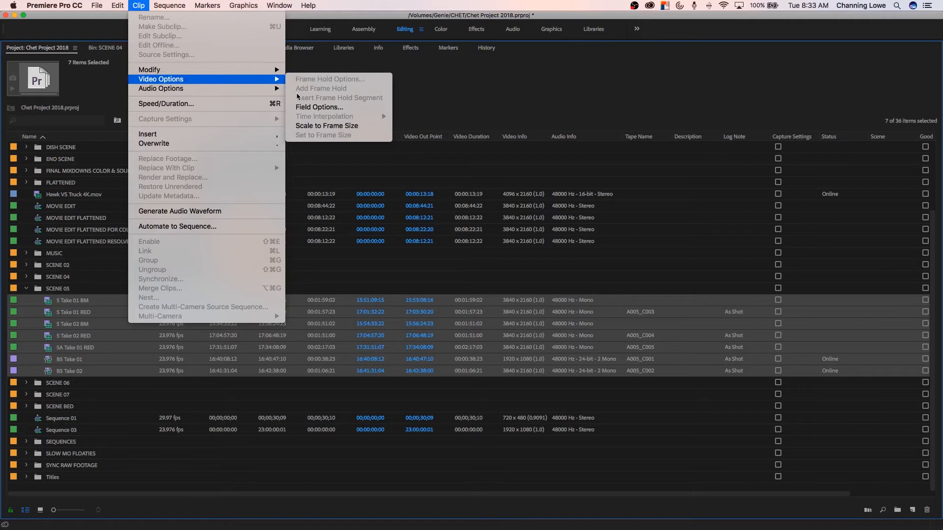
{"action": "mouse_move", "coordinate": [307, 125]}
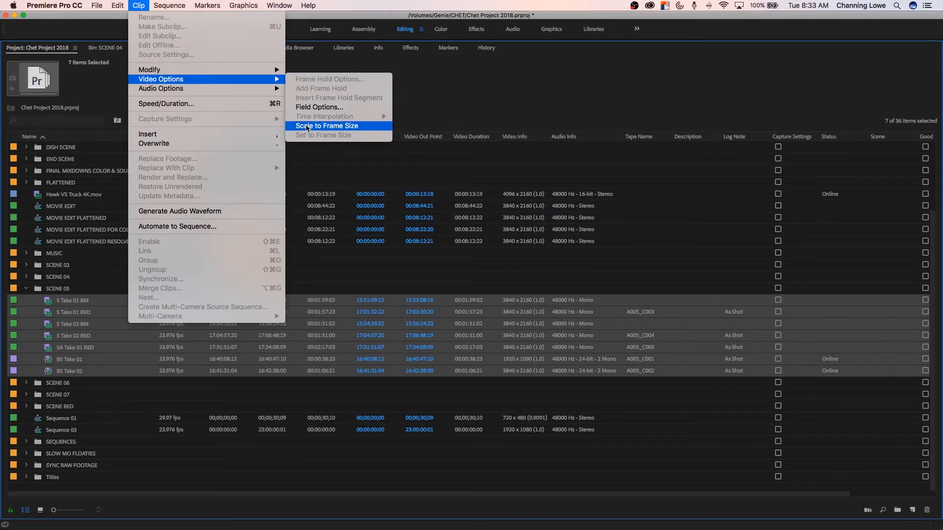
{"action": "left_click", "coordinate": [326, 126]}
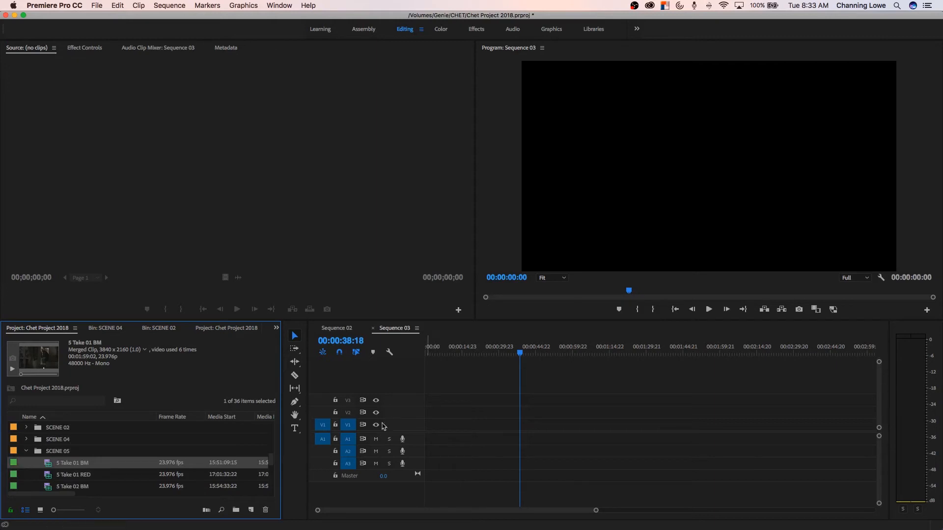
Drop S Take 01 RED into Sequence 03 and keep the existing sequence settings at the mismatch warning
{"action": "left_click_drag", "start_coordinate": [73, 474], "coordinate": [569, 433]}
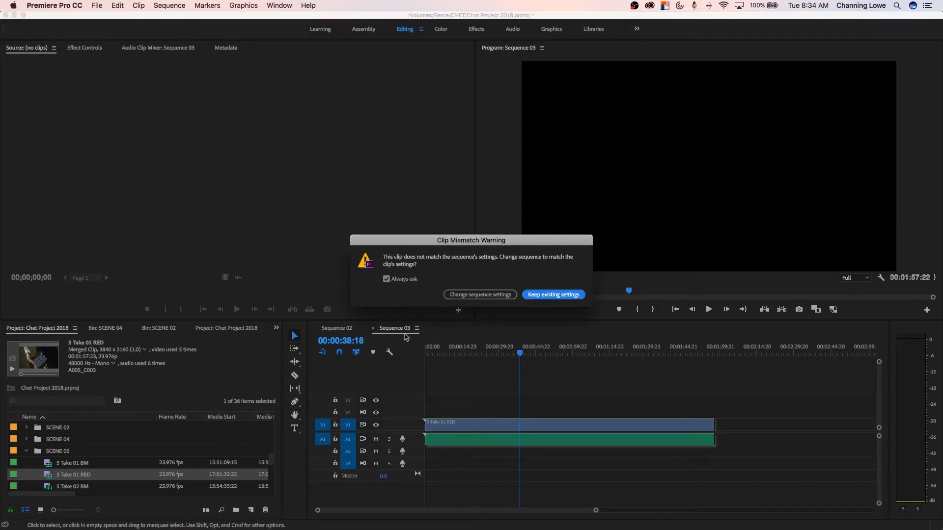
{"action": "left_click", "coordinate": [553, 295]}
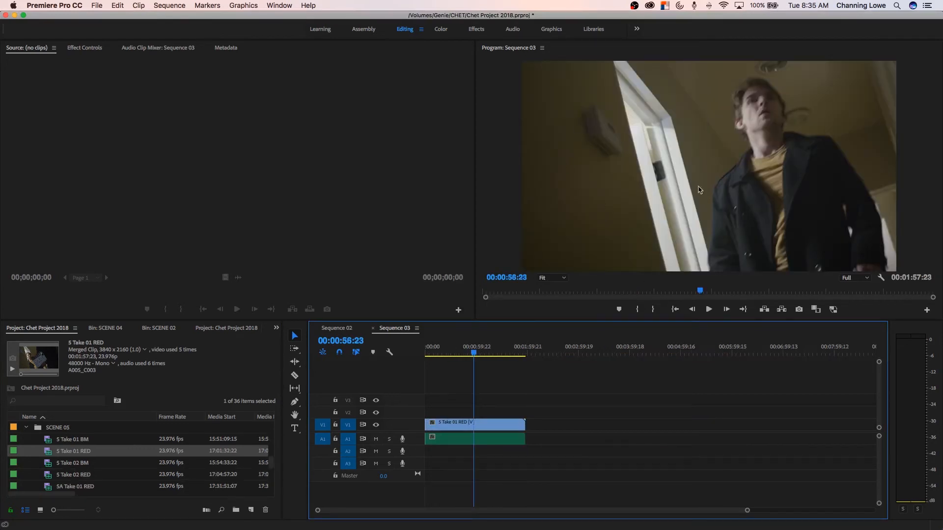
{"action": "mouse_move", "coordinate": [611, 221]}
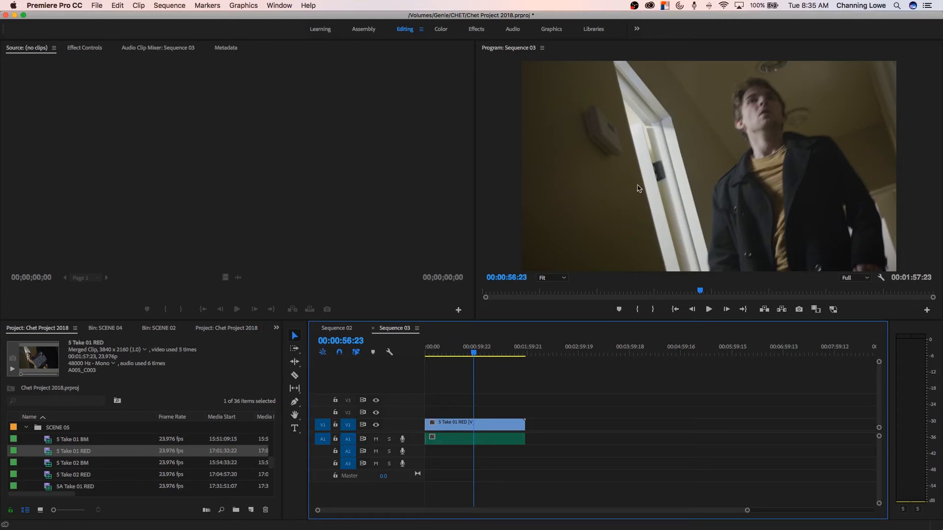
{"action": "mouse_move", "coordinate": [592, 223]}
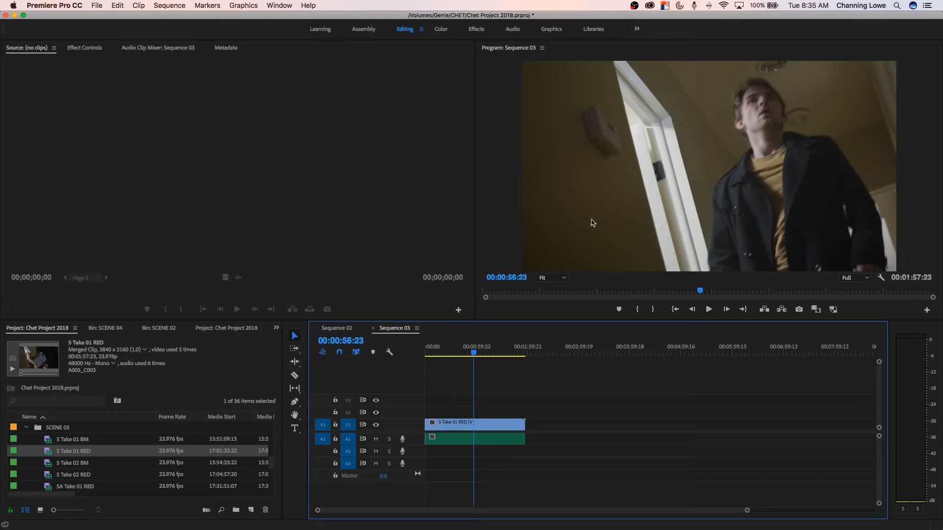
{"action": "mouse_move", "coordinate": [523, 348]}
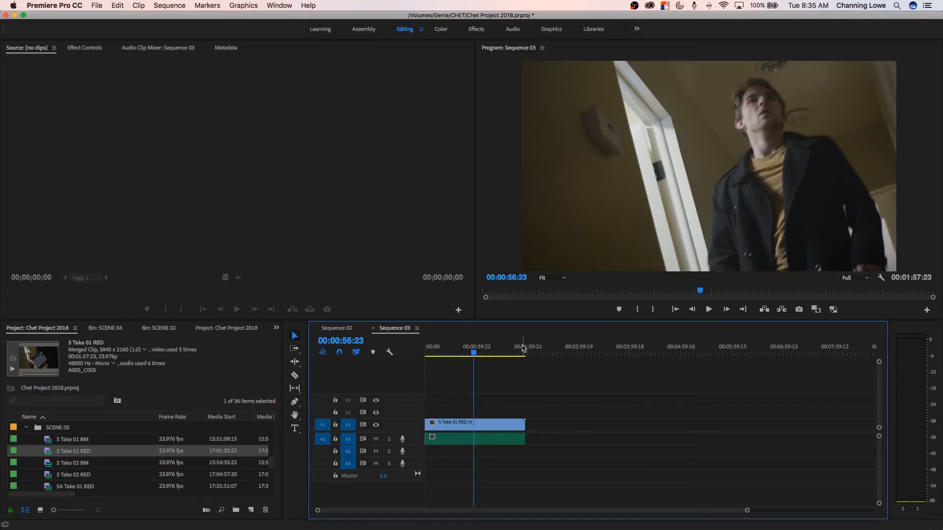
{"action": "mouse_move", "coordinate": [69, 13]}
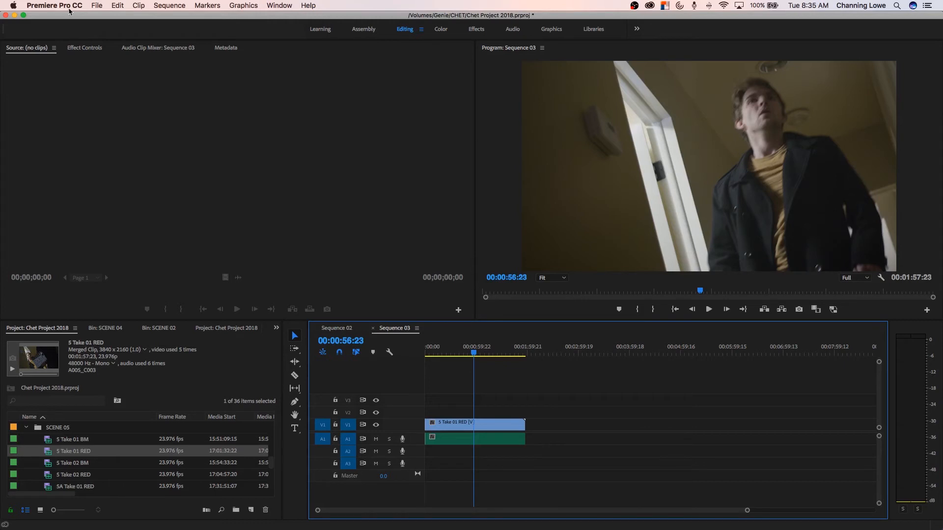
Set Preferences > Media Default Media Scaling to Scale to frame size and confirm
{"action": "left_click", "coordinate": [55, 5]}
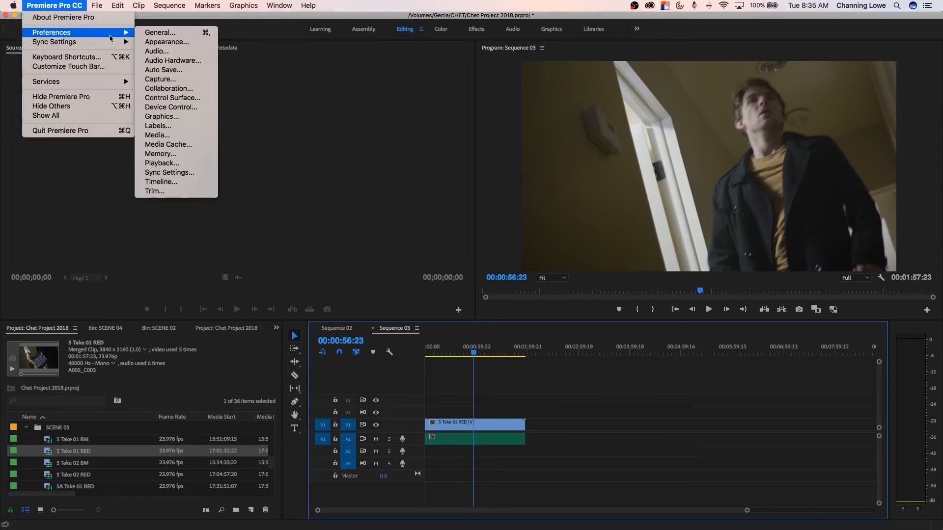
{"action": "left_click", "coordinate": [157, 134]}
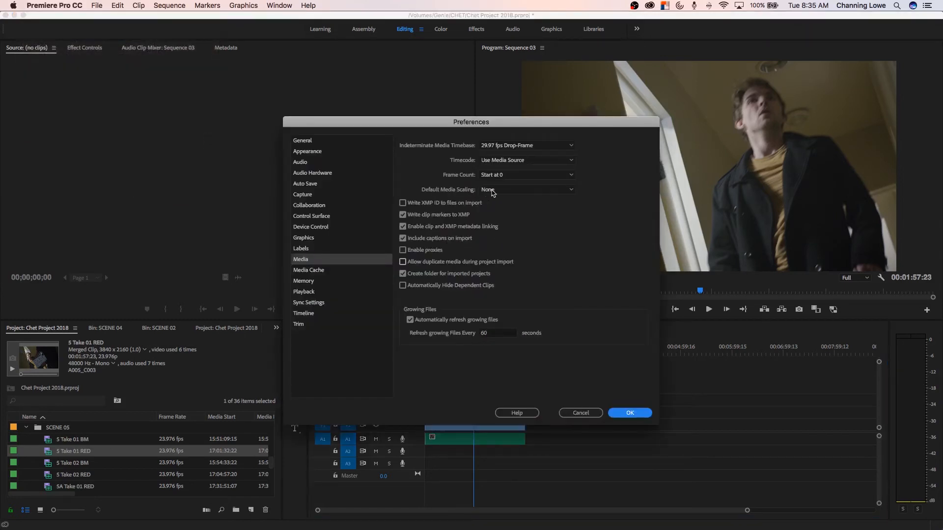
{"action": "left_click", "coordinate": [526, 190]}
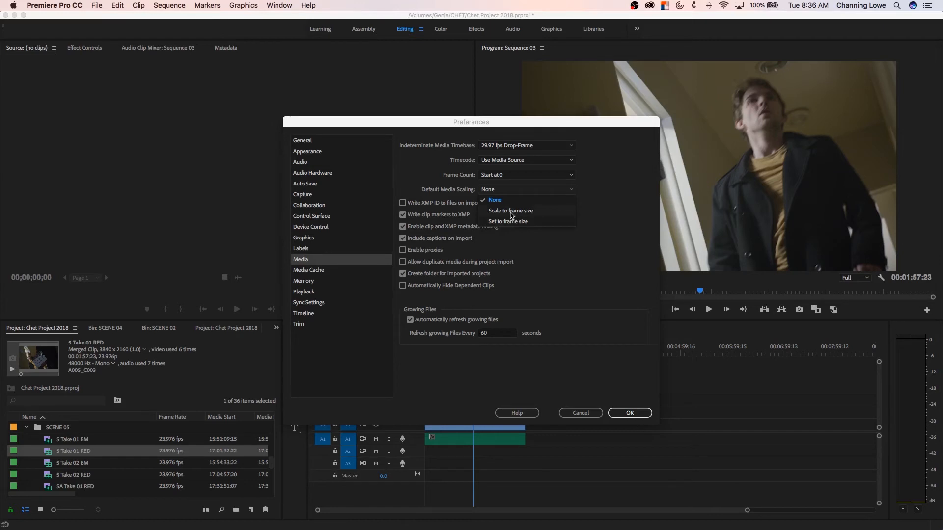
{"action": "mouse_move", "coordinate": [511, 224]}
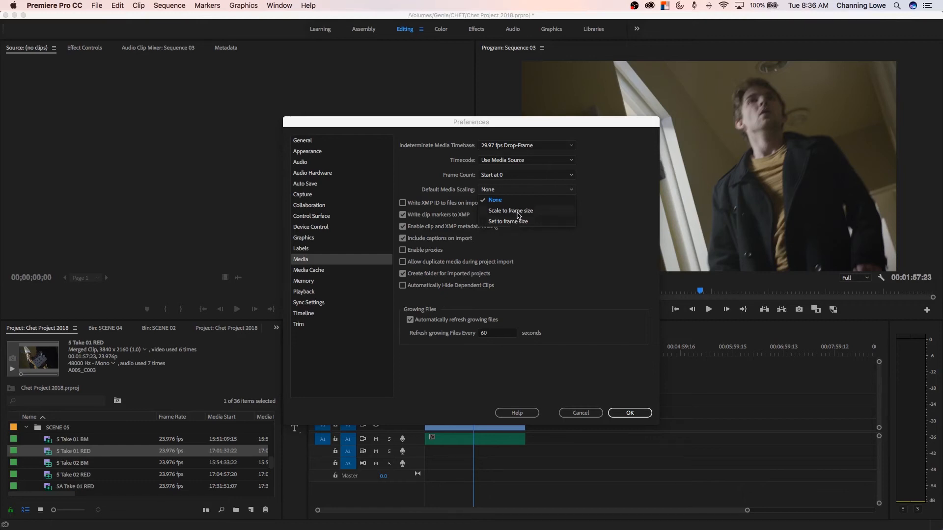
{"action": "left_click", "coordinate": [511, 210]}
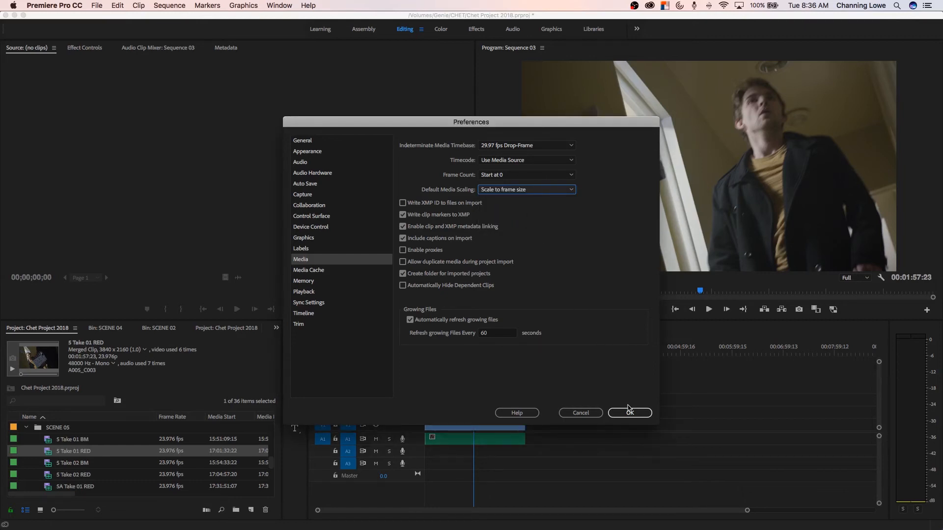
{"action": "left_click", "coordinate": [629, 412]}
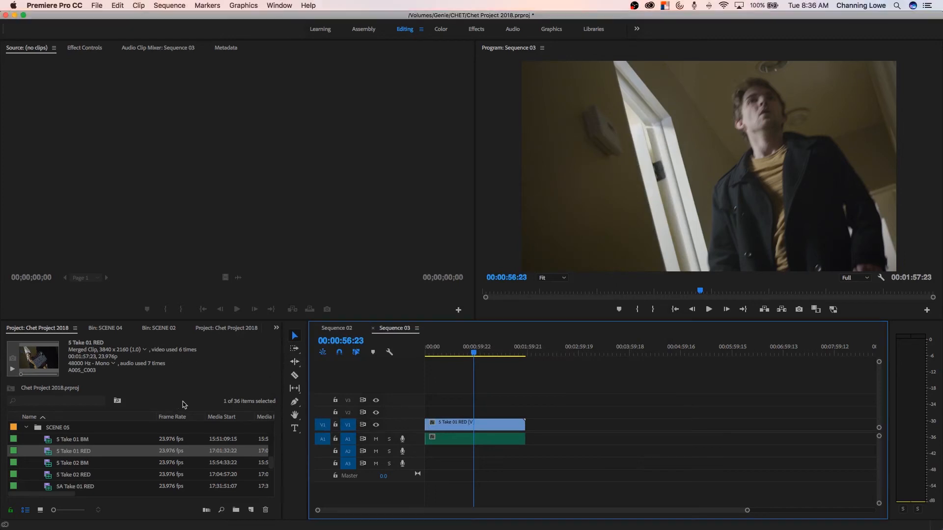
{"action": "mouse_move", "coordinate": [542, 402]}
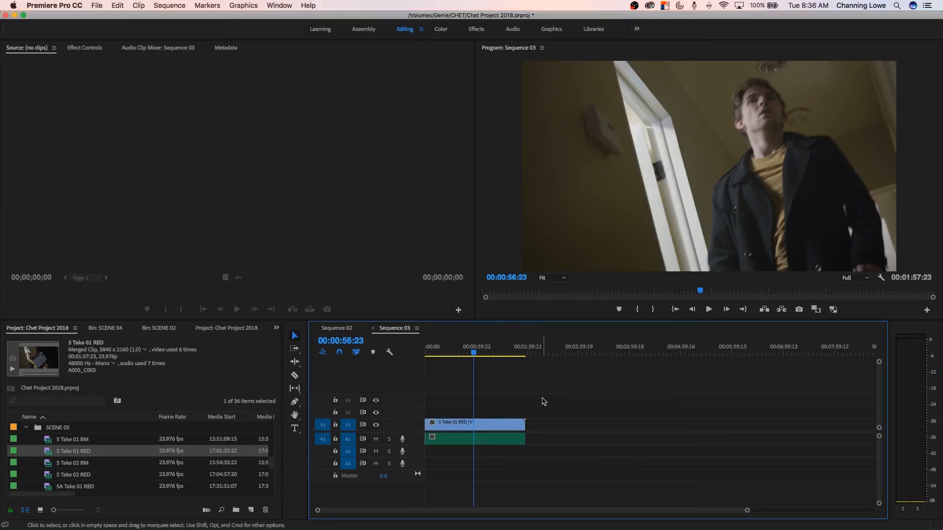
{"action": "mouse_move", "coordinate": [688, 140]}
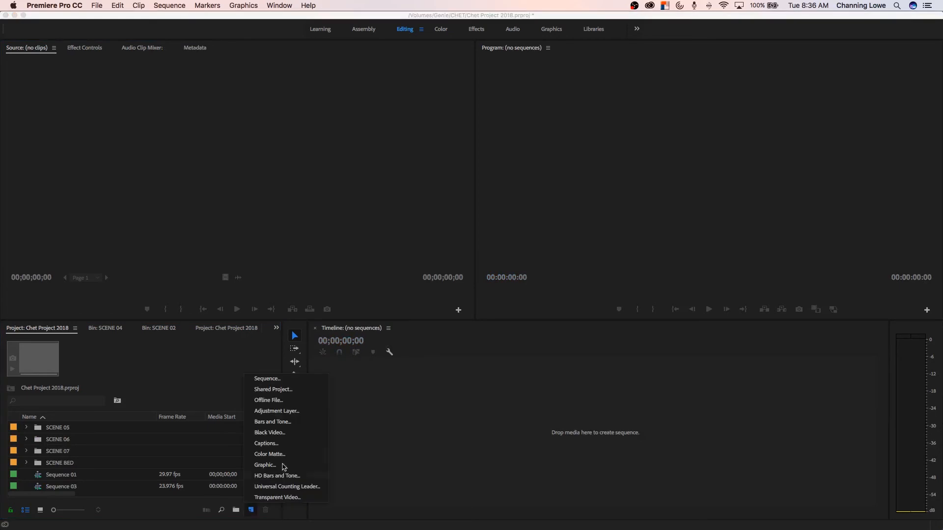
{"action": "mouse_move", "coordinate": [287, 385]}
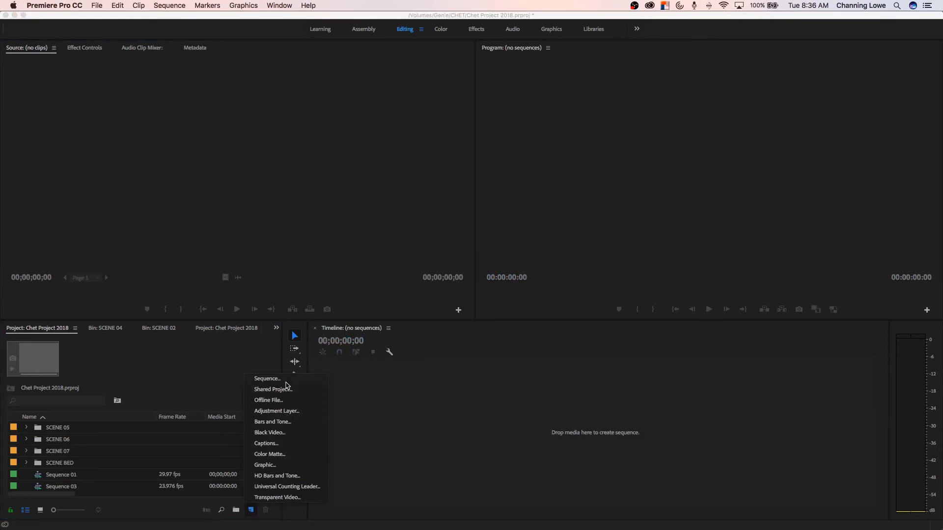
Create Sequence 04 from the New Item menu, keeping the 720x480 29.97 preset
{"action": "left_click", "coordinate": [266, 379]}
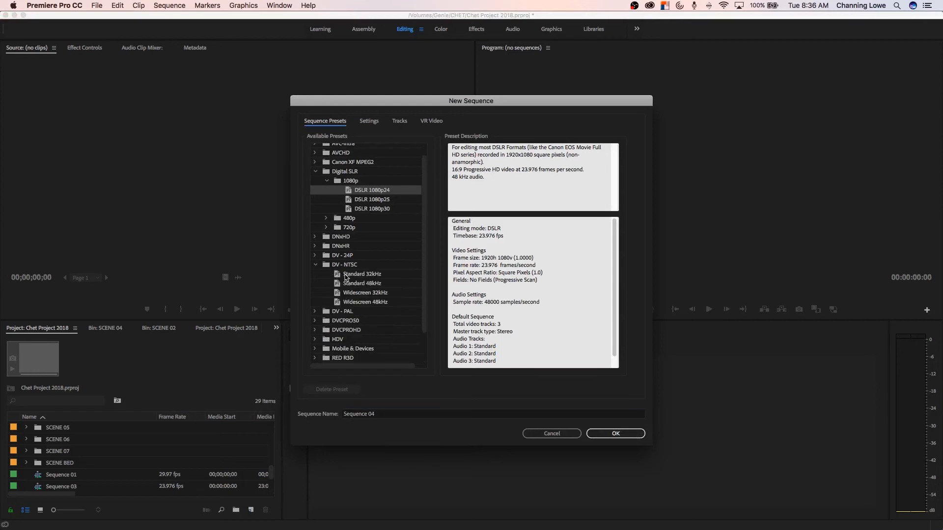
{"action": "left_click", "coordinate": [615, 433]}
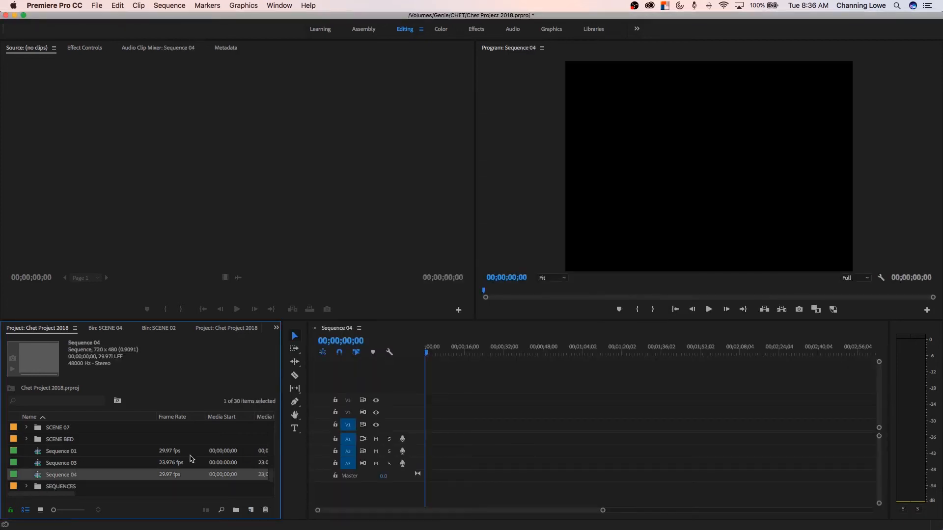
{"action": "mouse_move", "coordinate": [306, 427]}
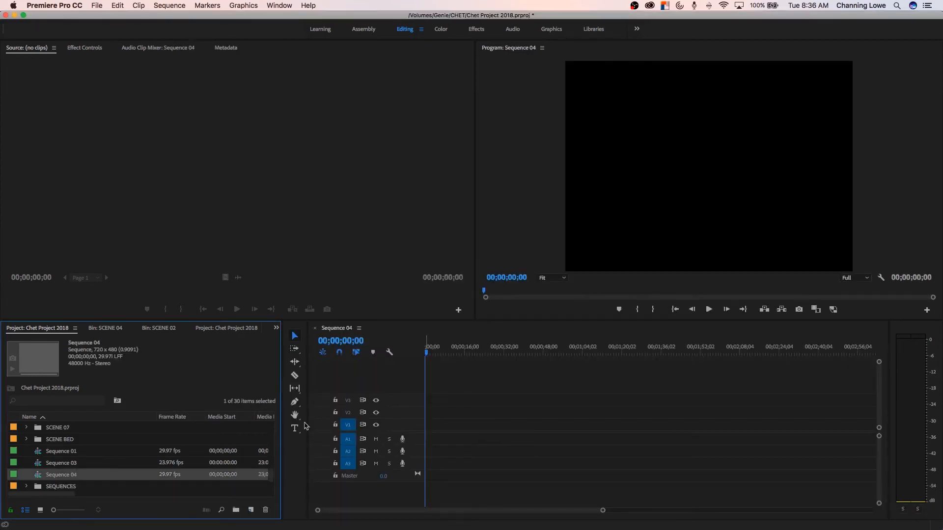
{"action": "mouse_move", "coordinate": [44, 442]}
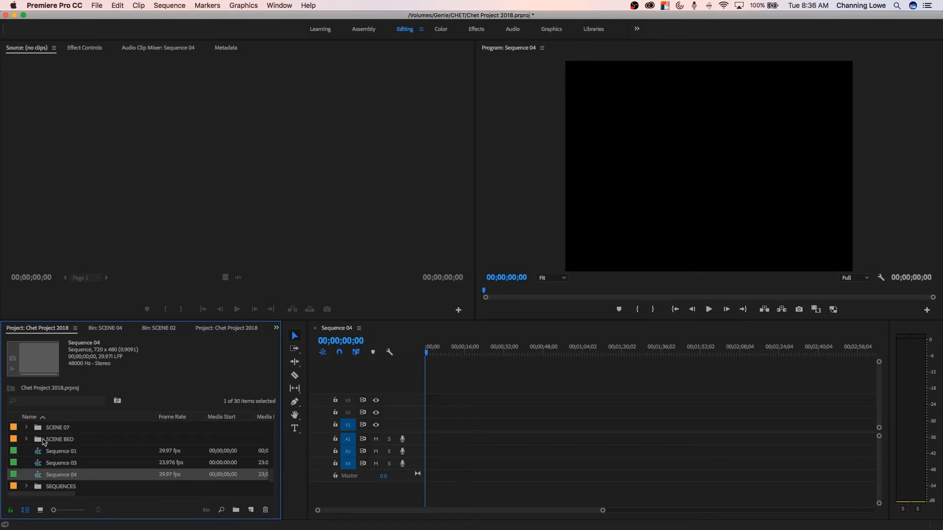
Preview BED Take 01 BM from SCENE BED, drop it into Sequence 04 and change the sequence settings to match
{"action": "left_click", "coordinate": [26, 439]}
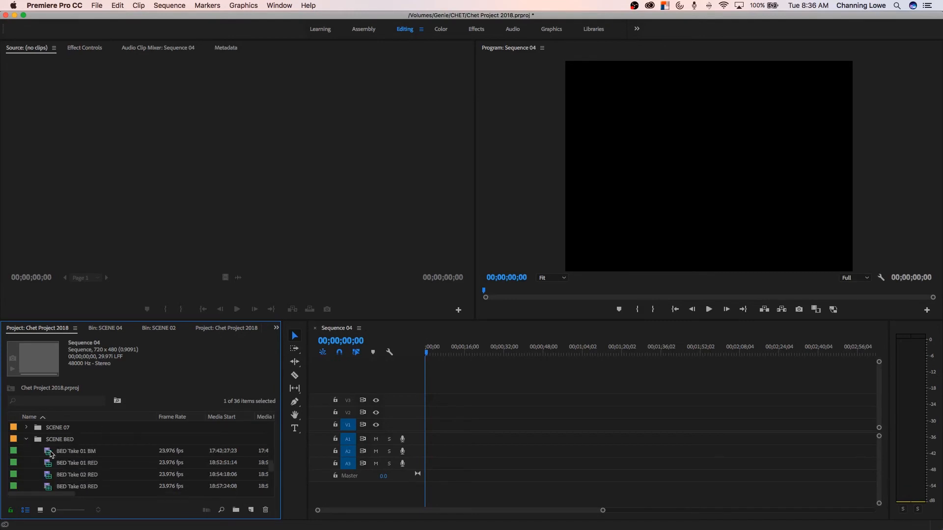
{"action": "double_click", "coordinate": [75, 450]}
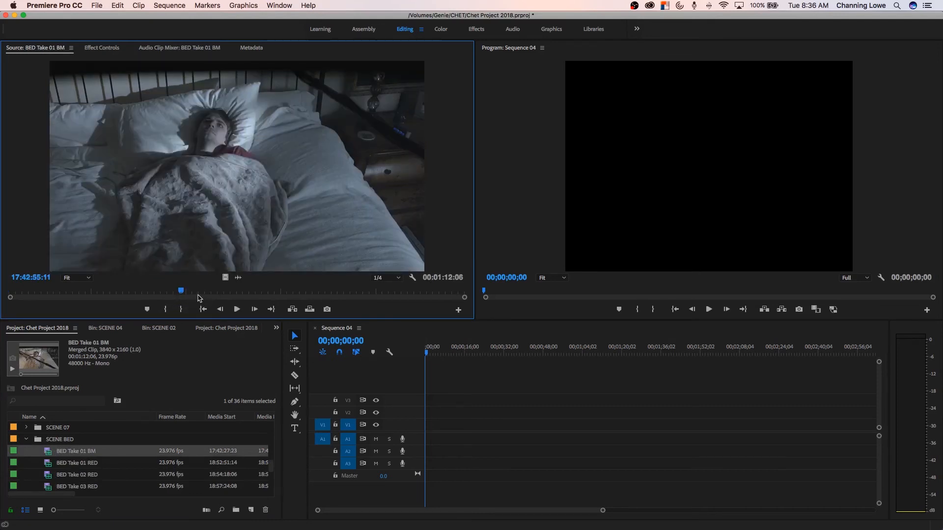
{"action": "left_click_drag", "start_coordinate": [180, 291], "coordinate": [224, 293]}
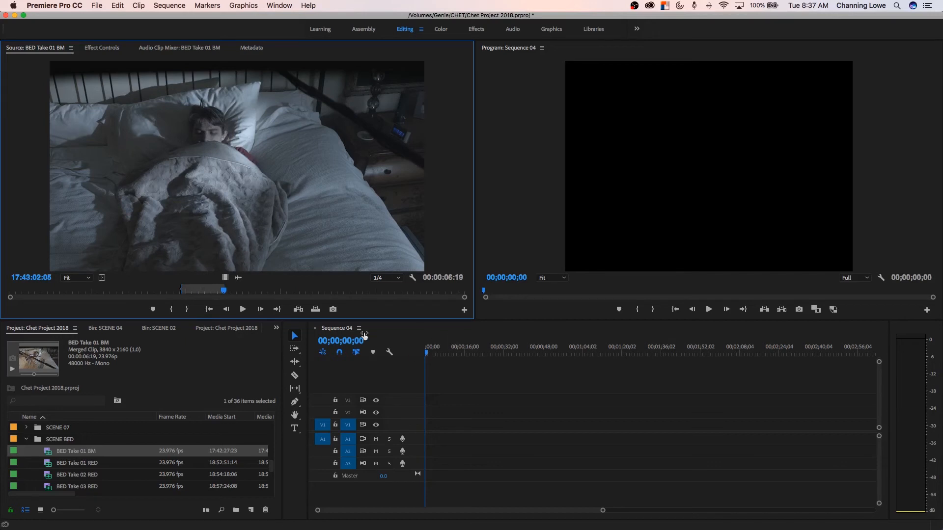
{"action": "mouse_move", "coordinate": [332, 309]}
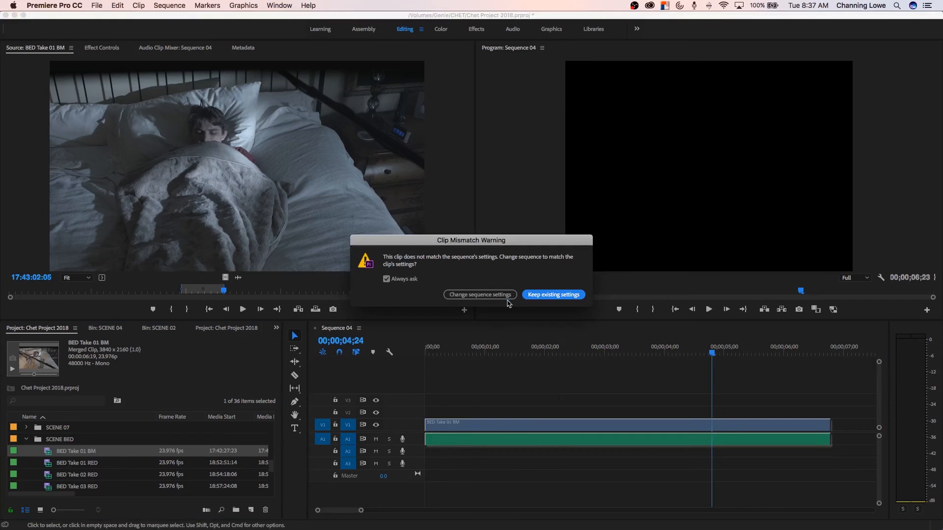
{"action": "left_click", "coordinate": [553, 294]}
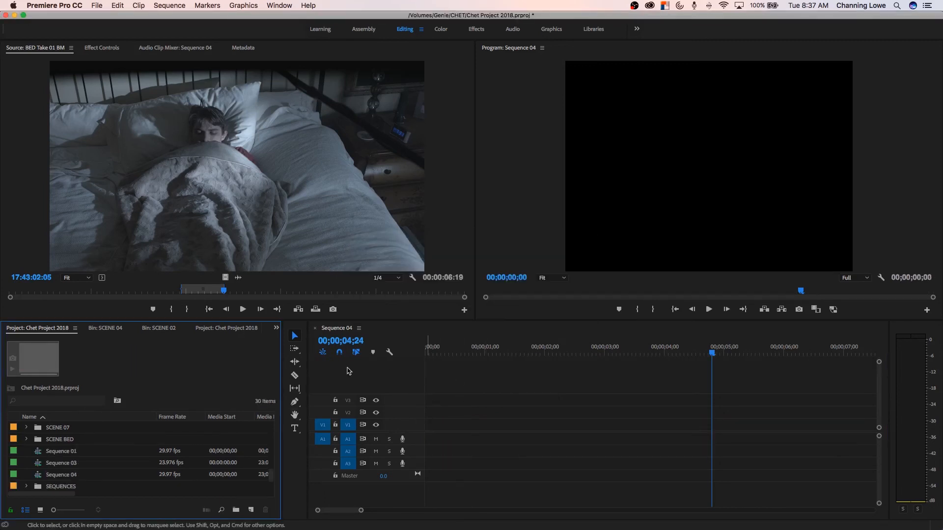
{"action": "mouse_move", "coordinate": [251, 510]}
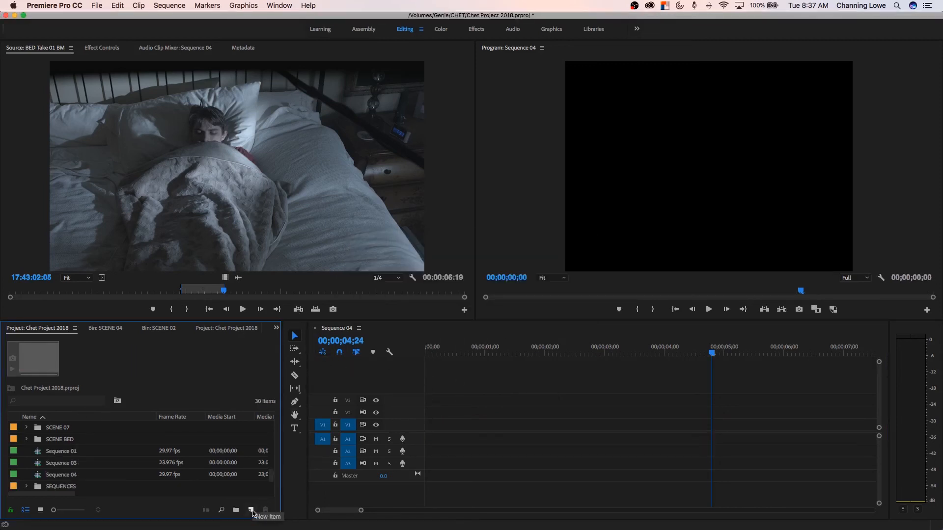
{"action": "left_click", "coordinate": [96, 5]}
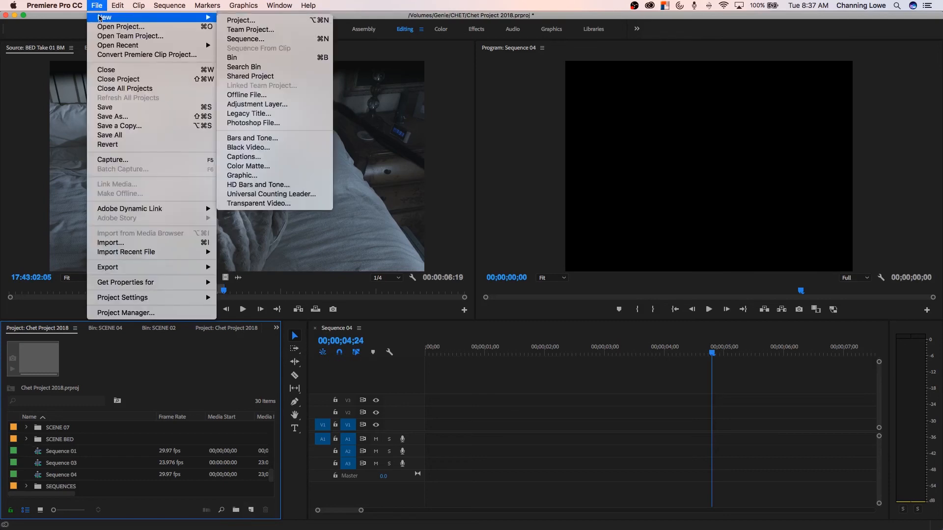
{"action": "mouse_move", "coordinate": [410, 357]}
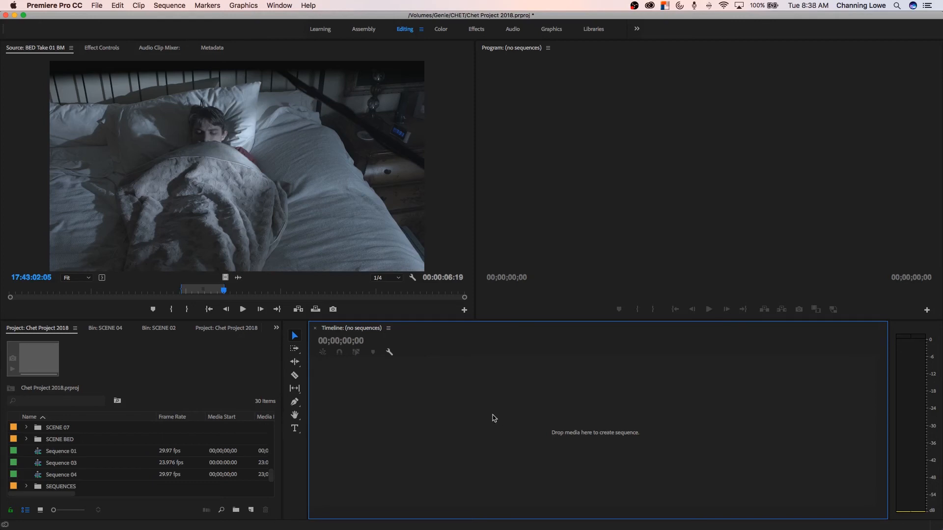
{"action": "mouse_move", "coordinate": [565, 439]}
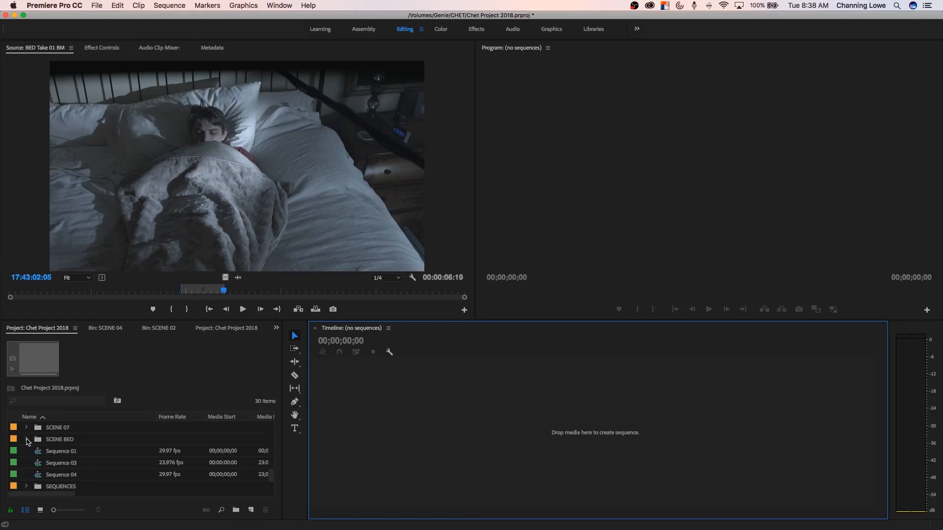
{"action": "mouse_move", "coordinate": [572, 438]}
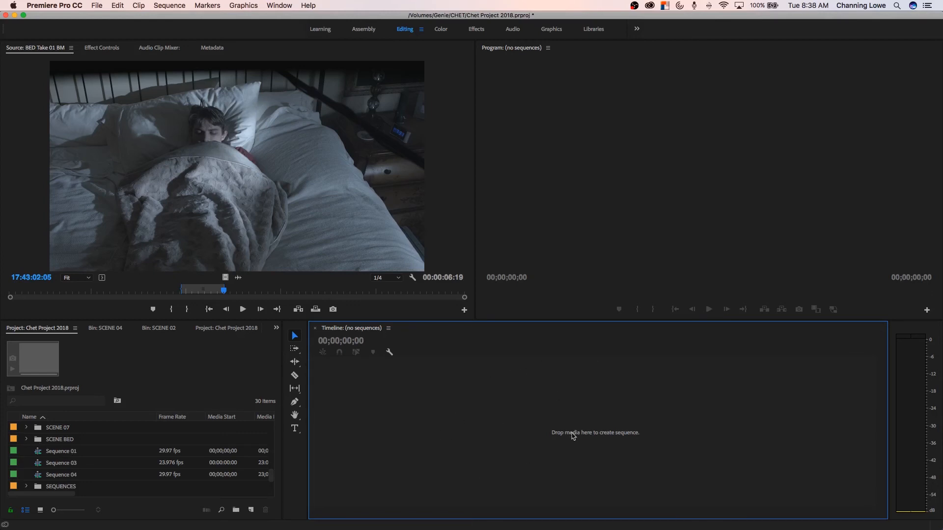
{"action": "mouse_move", "coordinate": [130, 460]}
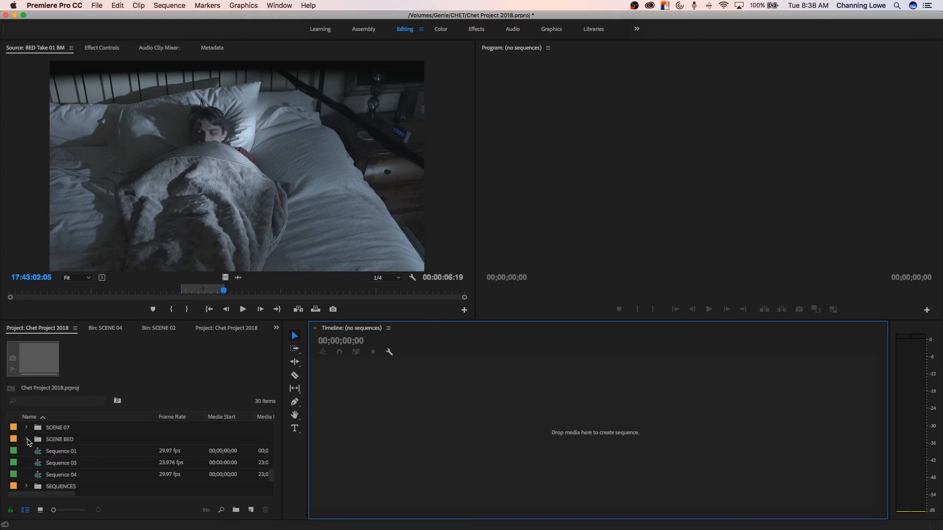
{"action": "mouse_move", "coordinate": [29, 442]}
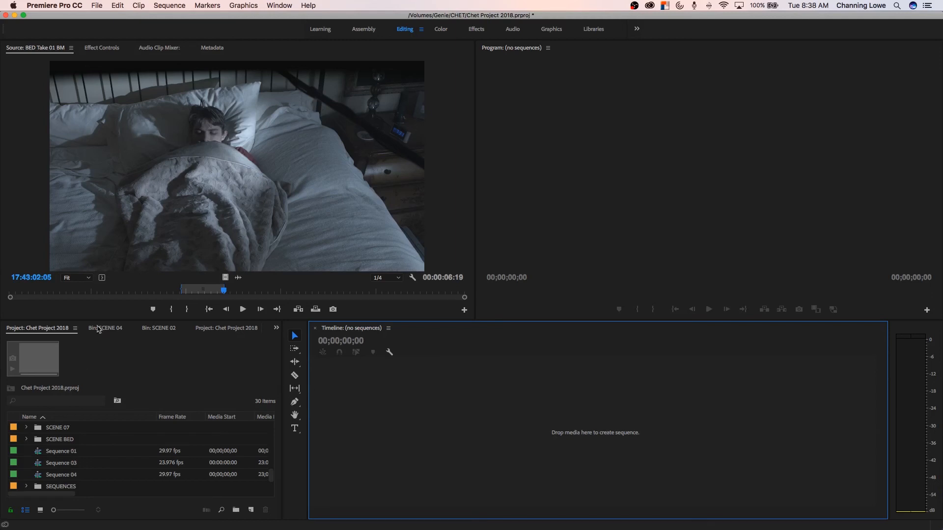
{"action": "left_click", "coordinate": [52, 5]}
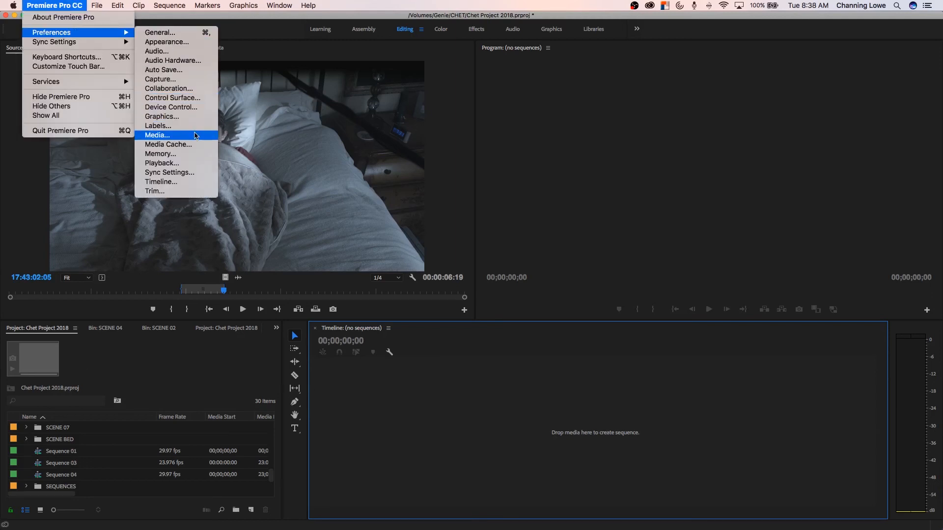
{"action": "left_click", "coordinate": [157, 134]}
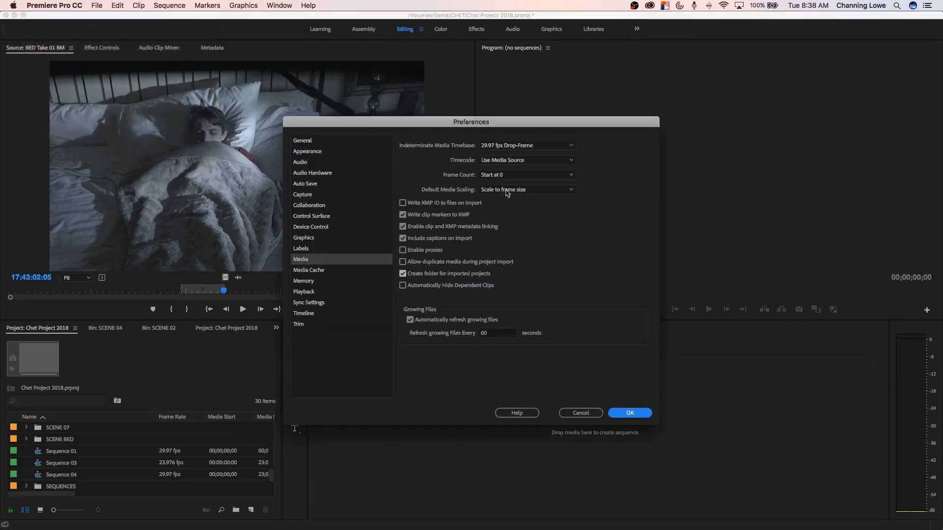
{"action": "mouse_move", "coordinate": [515, 197]}
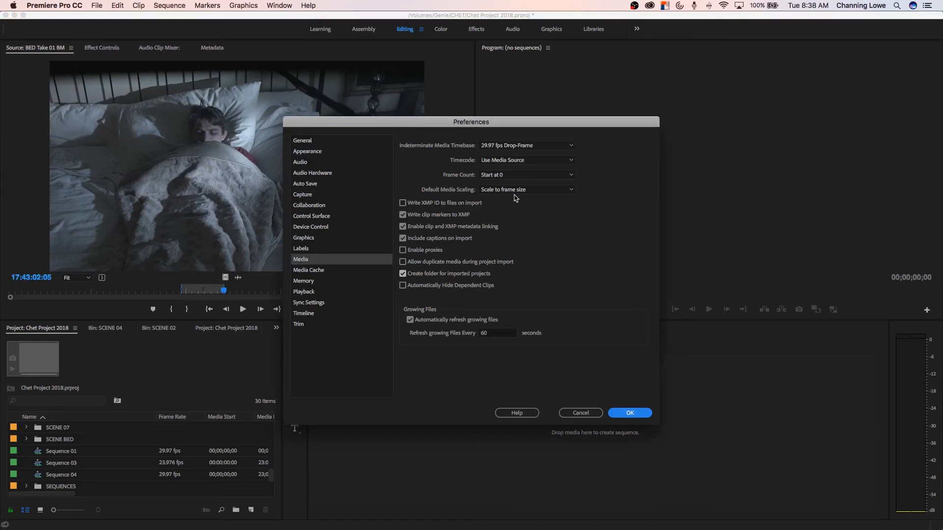
{"action": "mouse_move", "coordinate": [606, 438]}
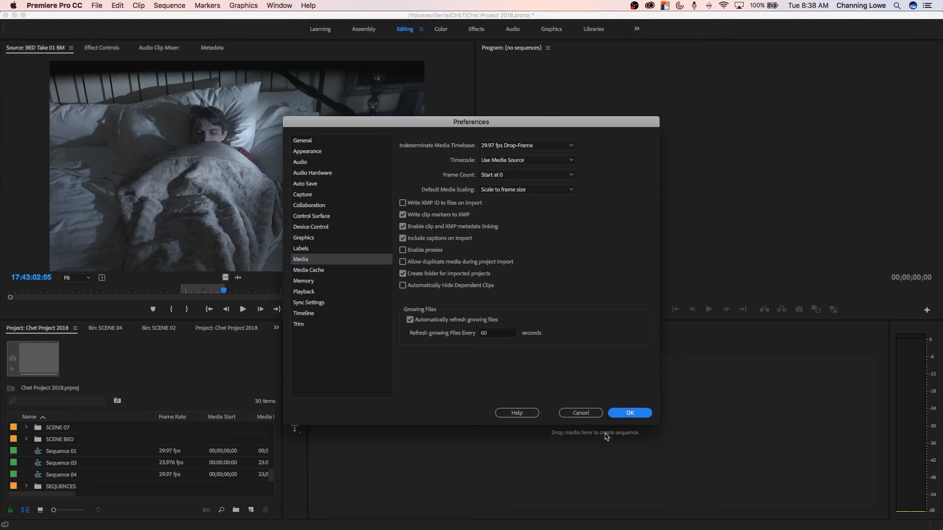
{"action": "mouse_move", "coordinate": [330, 341]}
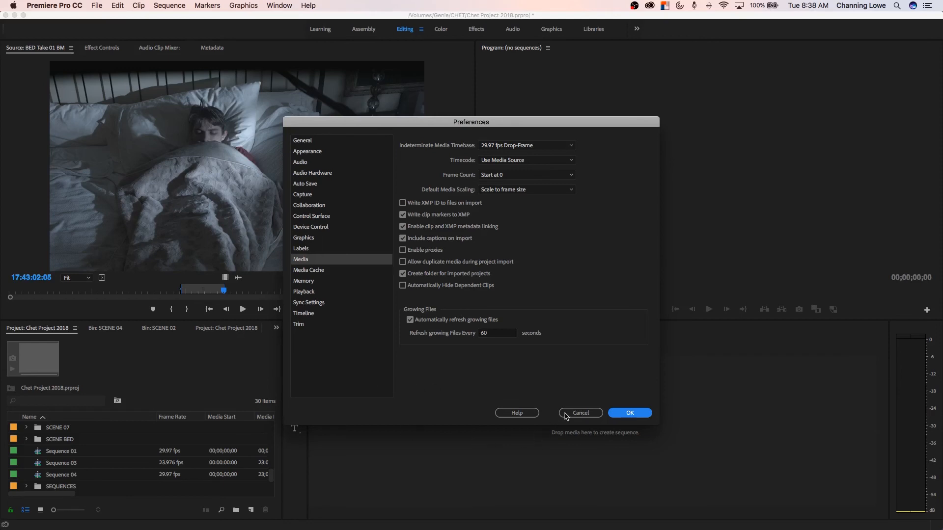
{"action": "left_click", "coordinate": [580, 413]}
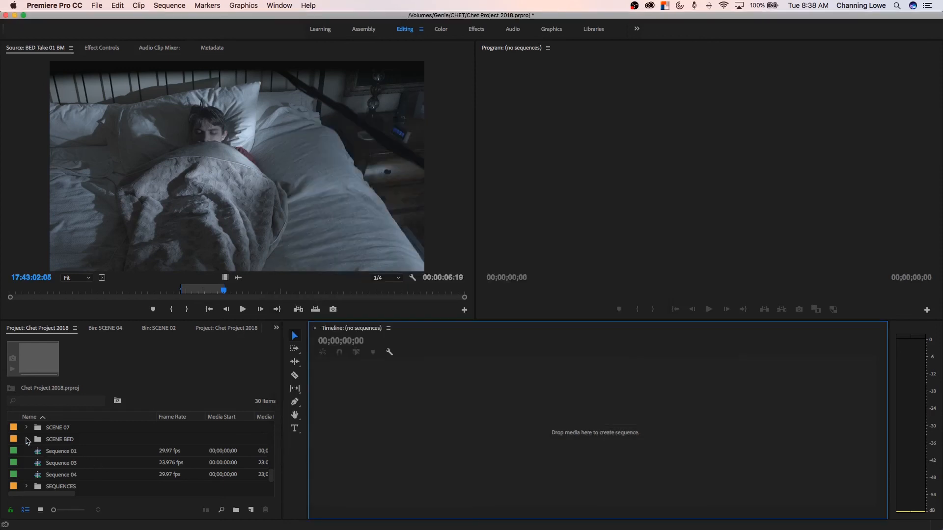
Build a 3840x2160 23.976 sequence from BED Take 01 BM and check the new sequence's settings
{"action": "left_click", "coordinate": [26, 439]}
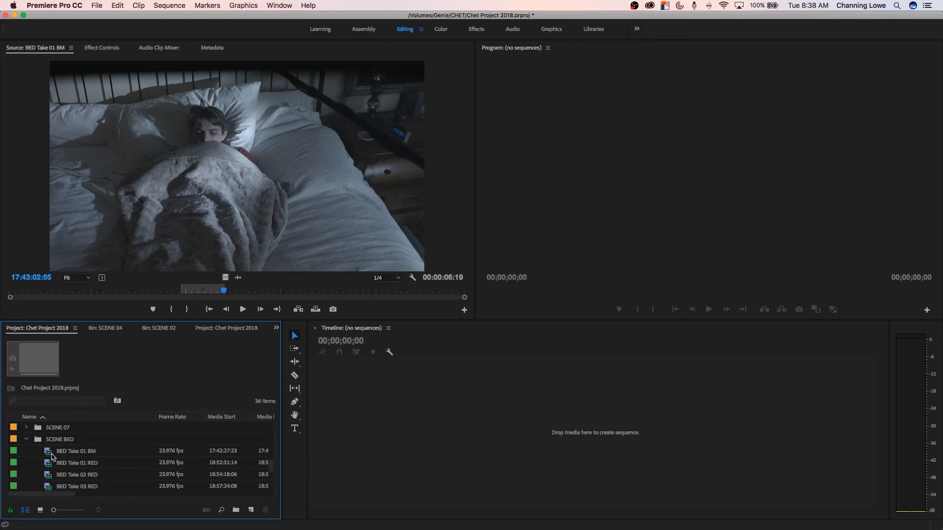
{"action": "left_click", "coordinate": [75, 450]}
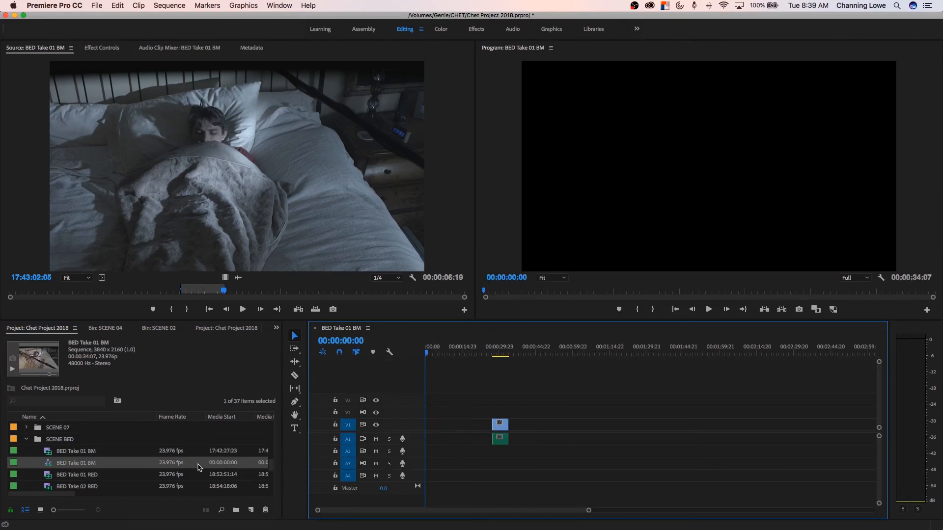
{"action": "mouse_move", "coordinate": [63, 454]}
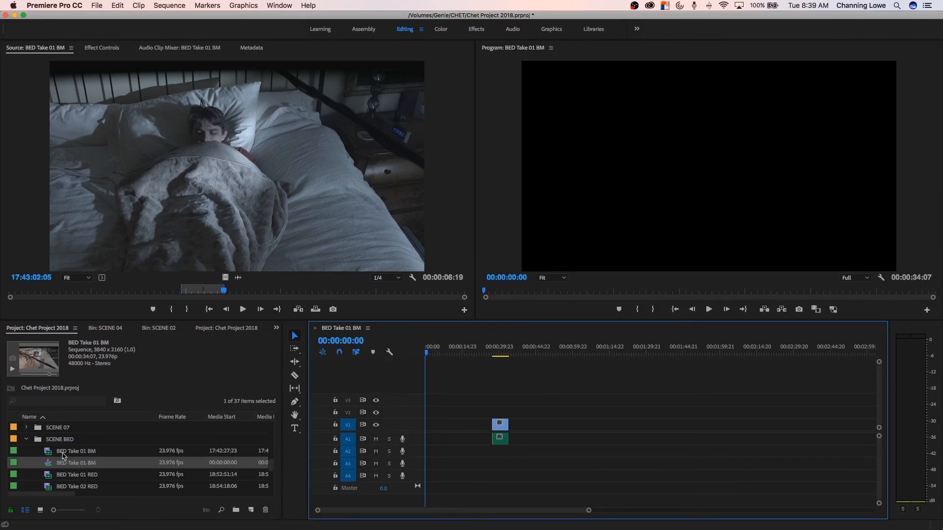
{"action": "left_click", "coordinate": [76, 451]}
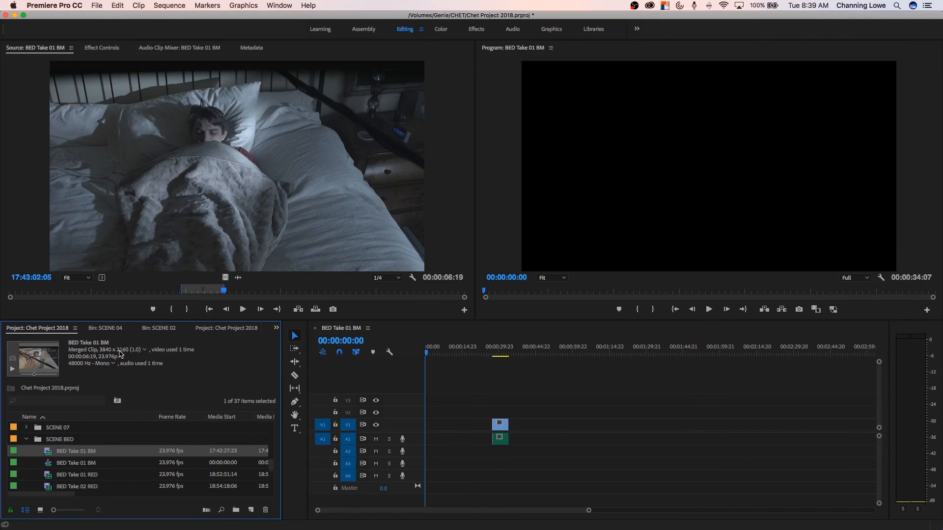
{"action": "mouse_move", "coordinate": [108, 363]}
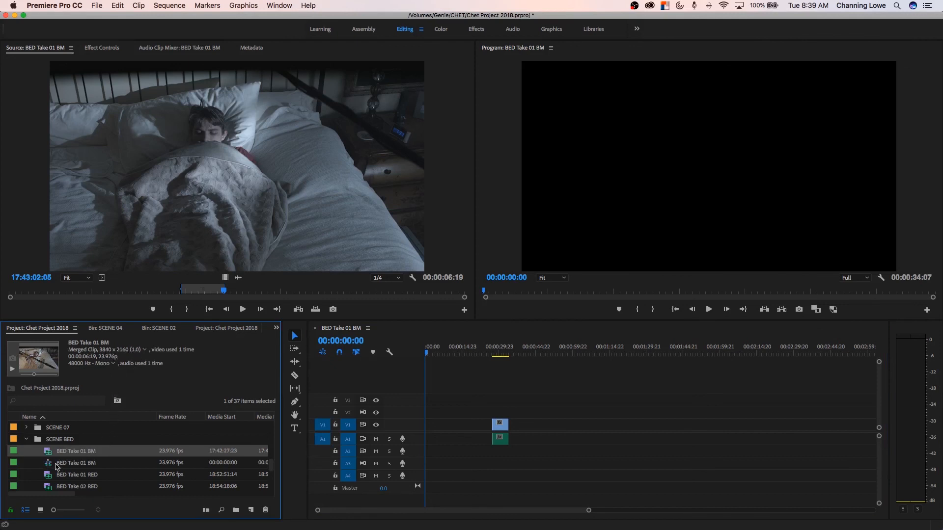
{"action": "left_click", "coordinate": [75, 462]}
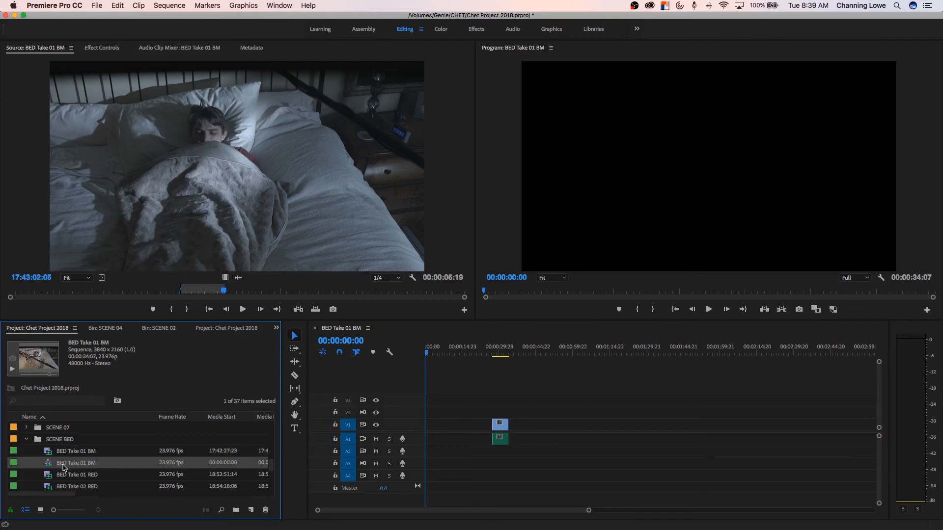
{"action": "mouse_move", "coordinate": [69, 458]}
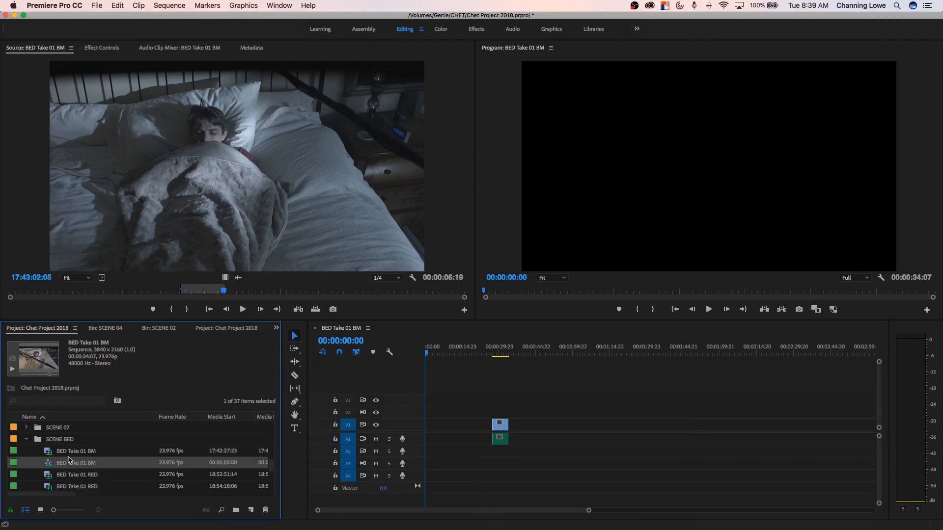
{"action": "mouse_move", "coordinate": [48, 466]}
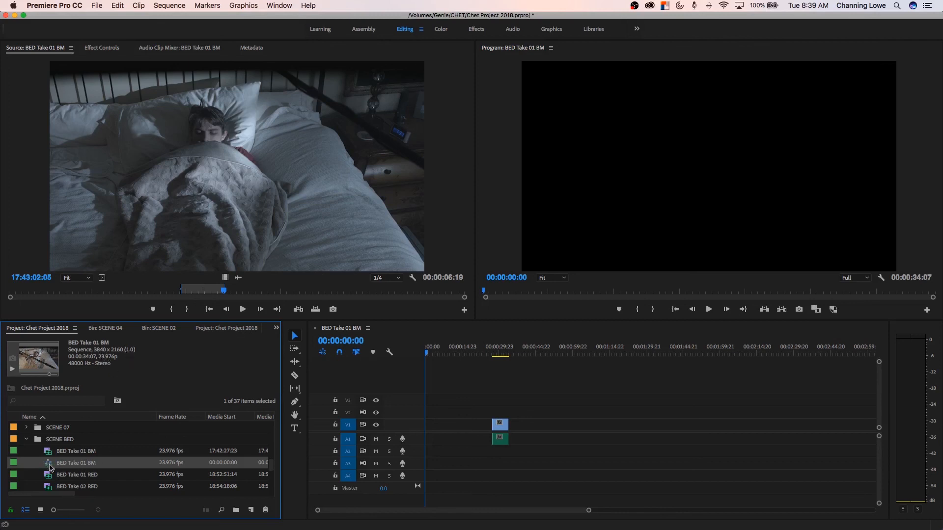
{"action": "mouse_move", "coordinate": [54, 464]}
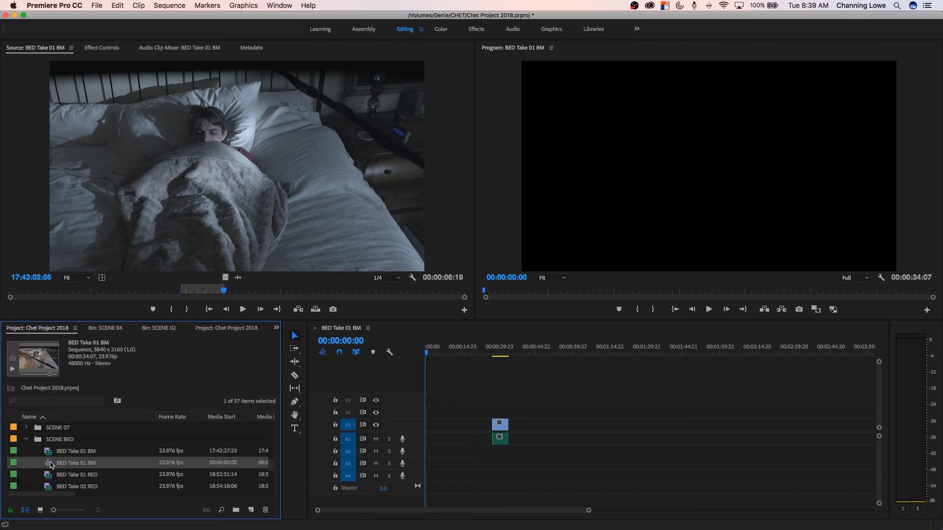
Rename the BED Take 01 BM sequence to FINAL SEQUENCE in the Project panel
{"action": "double_click", "coordinate": [76, 464]}
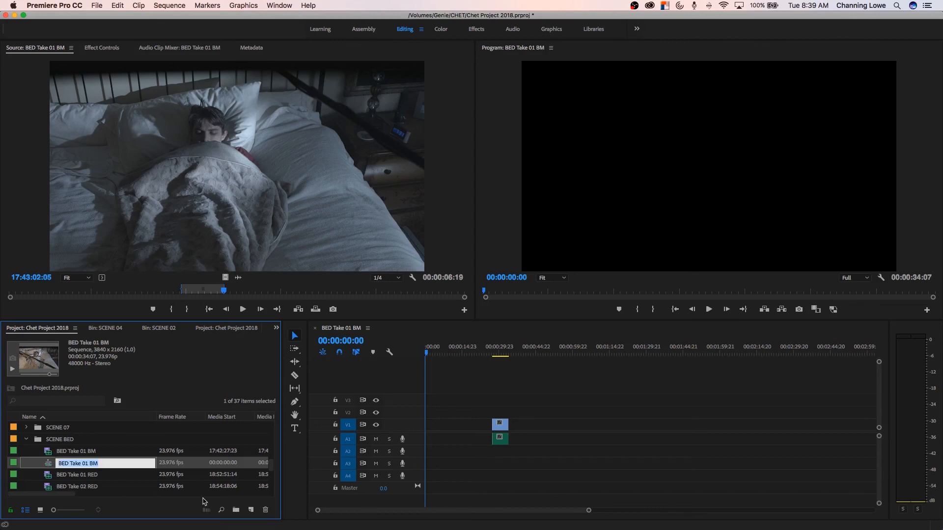
{"action": "type", "text": "FINAL SEQUENCE"}
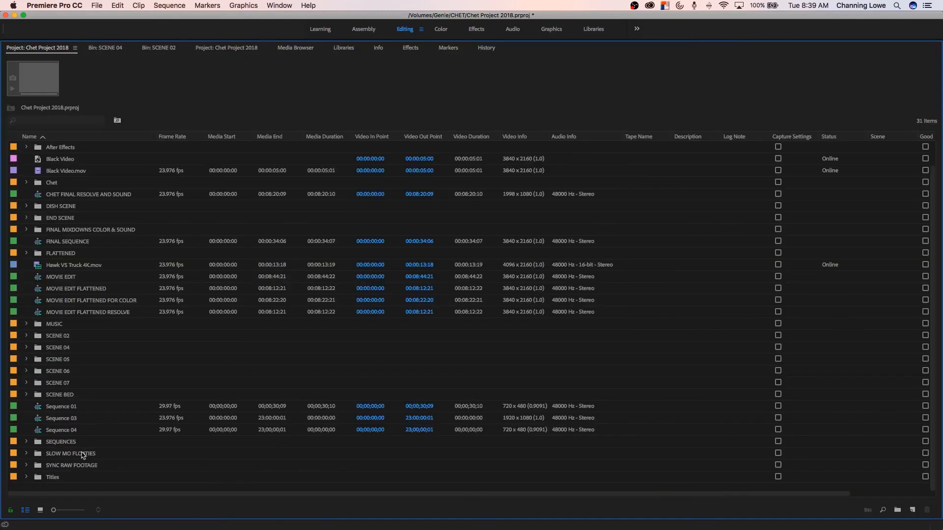
{"action": "mouse_move", "coordinate": [52, 245]}
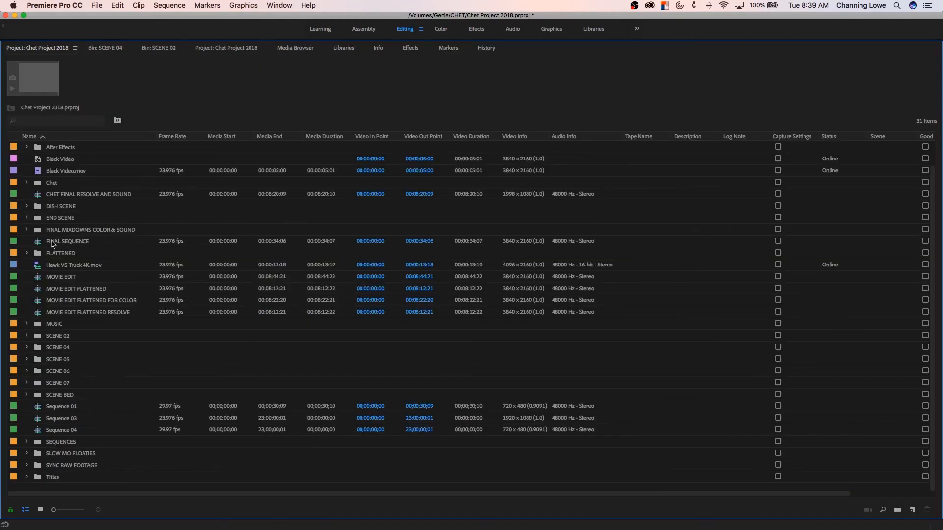
Select FINAL SEQUENCE in the Project panel and load it into the timeline
{"action": "left_click", "coordinate": [66, 242]}
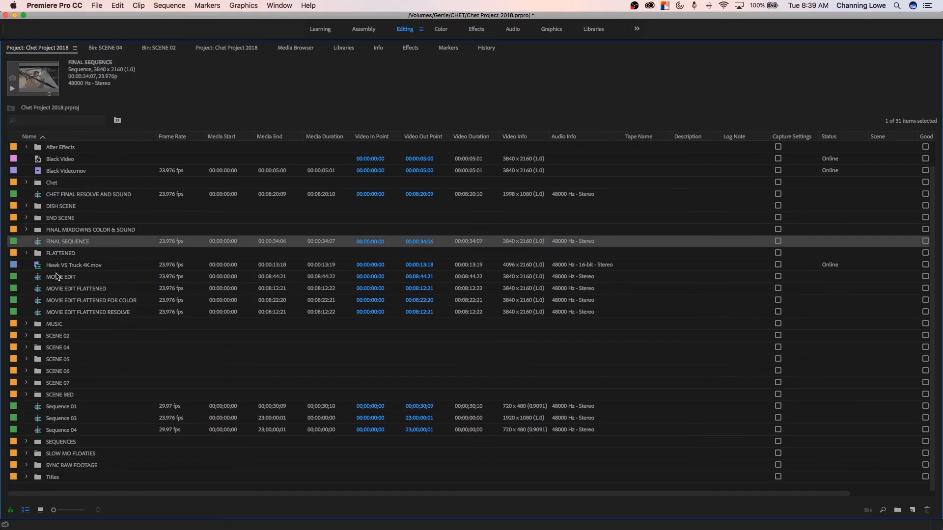
{"action": "mouse_move", "coordinate": [63, 297]}
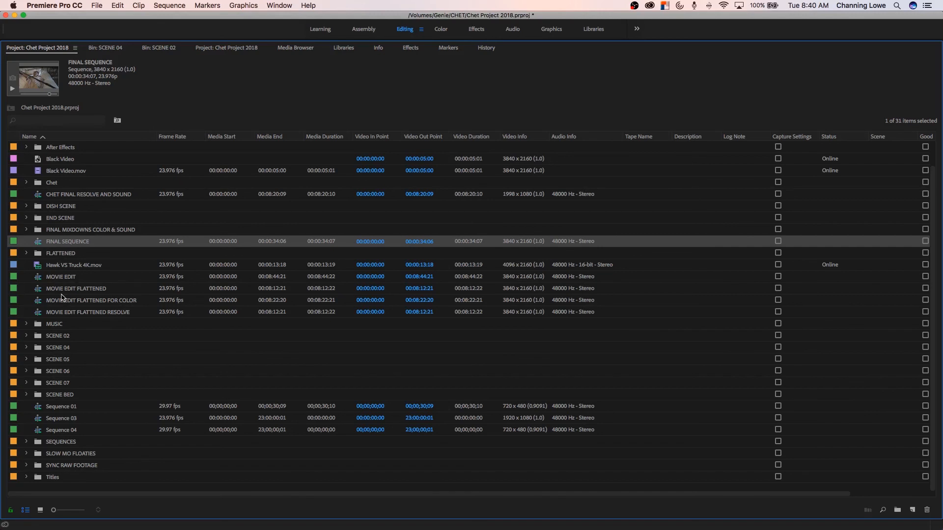
{"action": "double_click", "coordinate": [67, 241]}
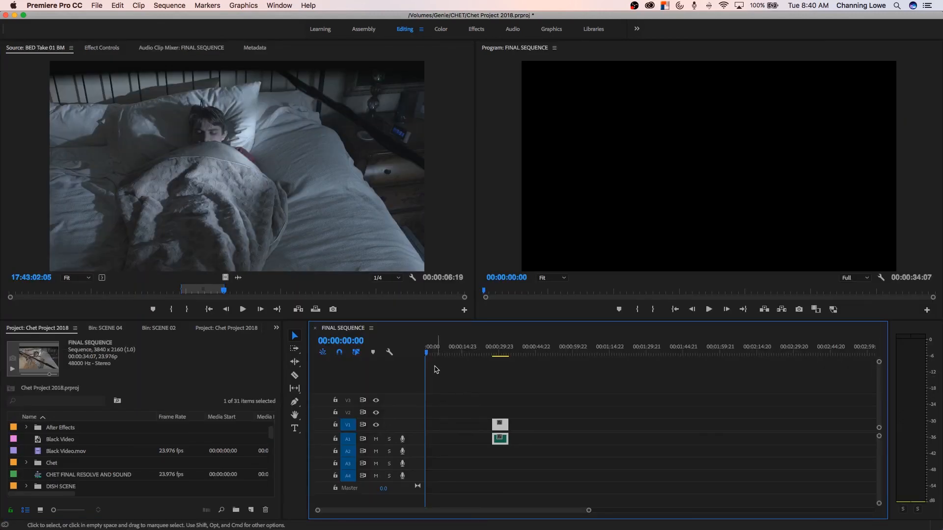